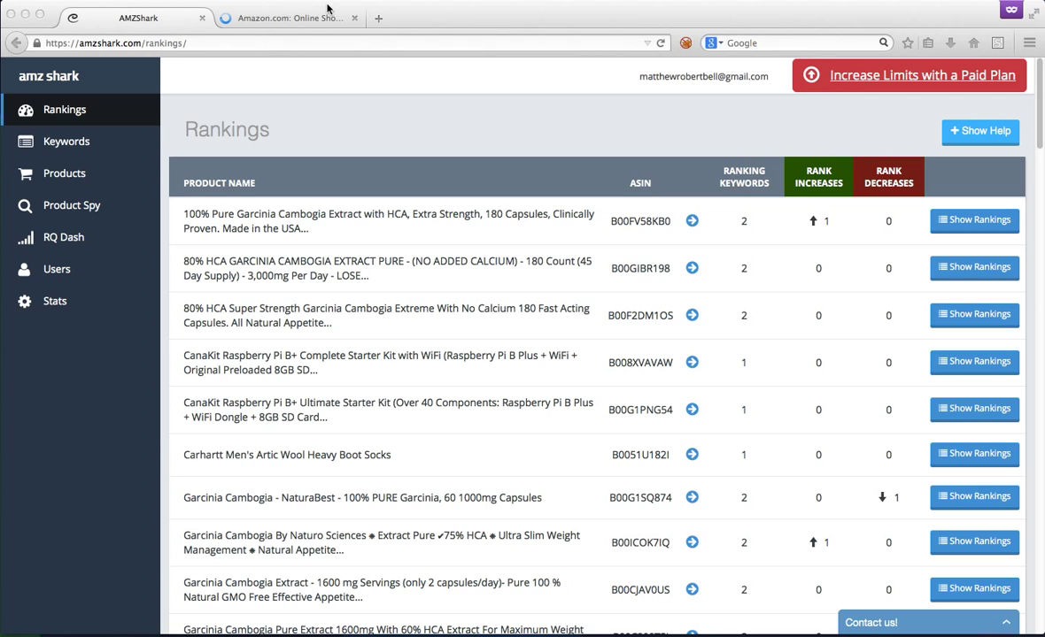
Switch to the Amazon tab and enter 'garcinia cambogia' in the store search bar
{"action": "left_click", "coordinate": [288, 17]}
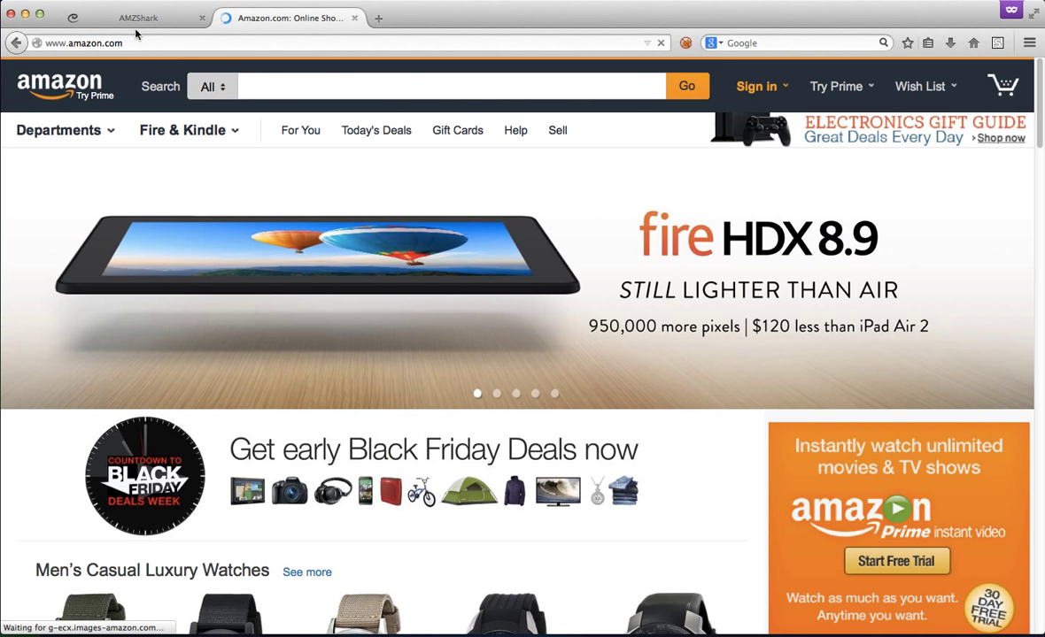
{"action": "type", "text": "k"}
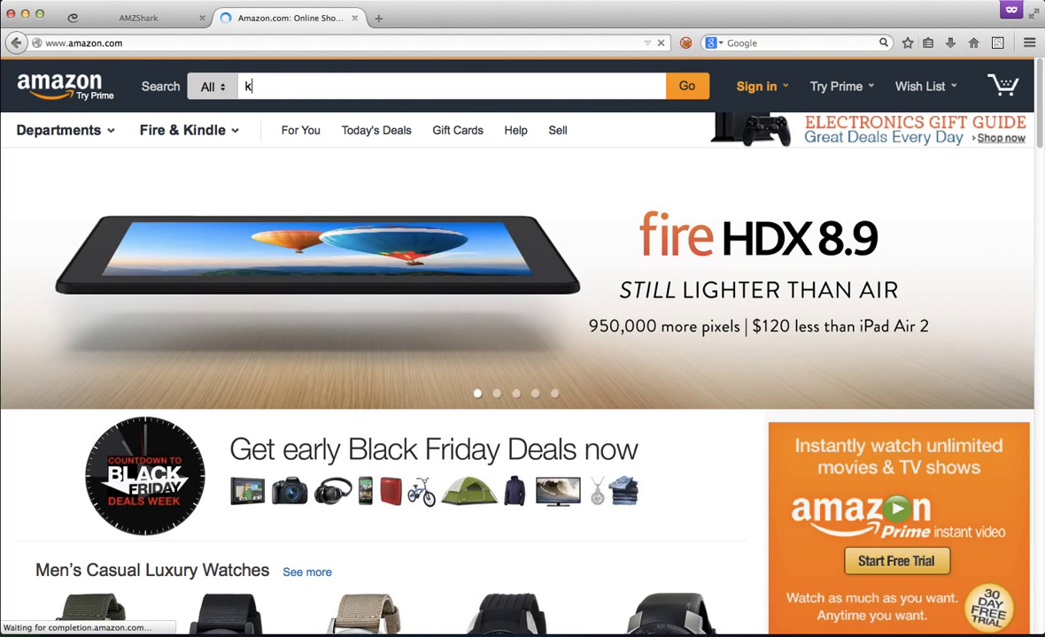
{"action": "type", "text": "eywords"}
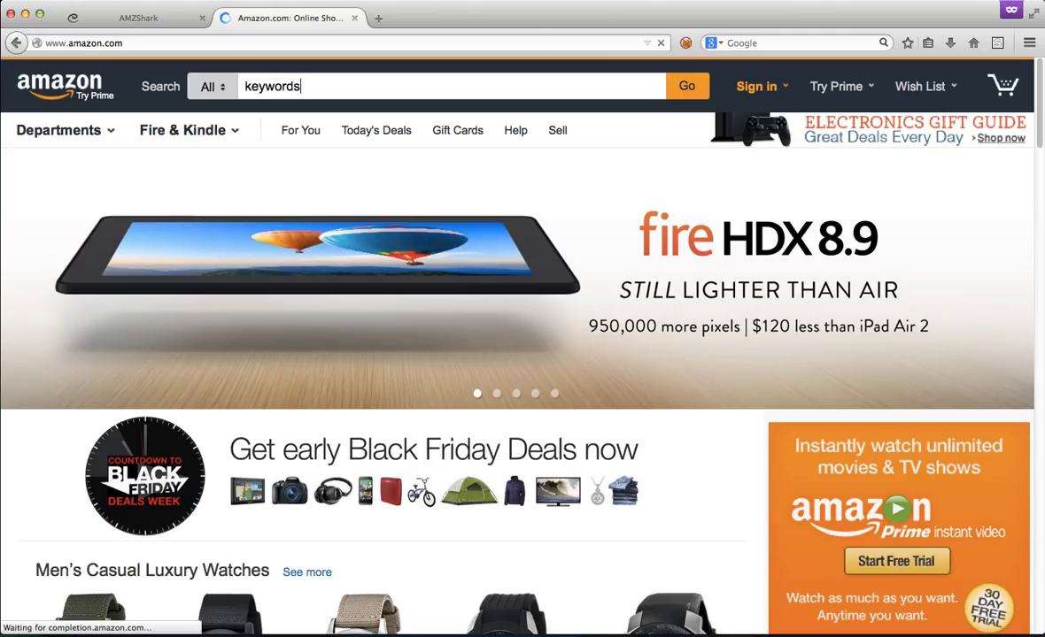
{"action": "left_click", "coordinate": [443, 86]}
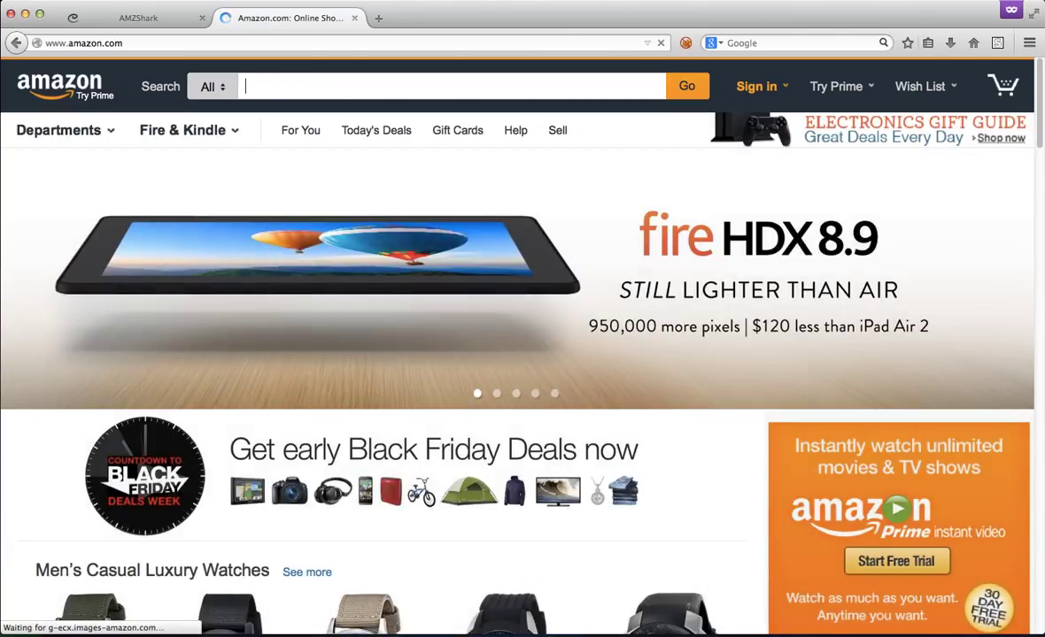
{"action": "type", "text": "garcinia cambogia"}
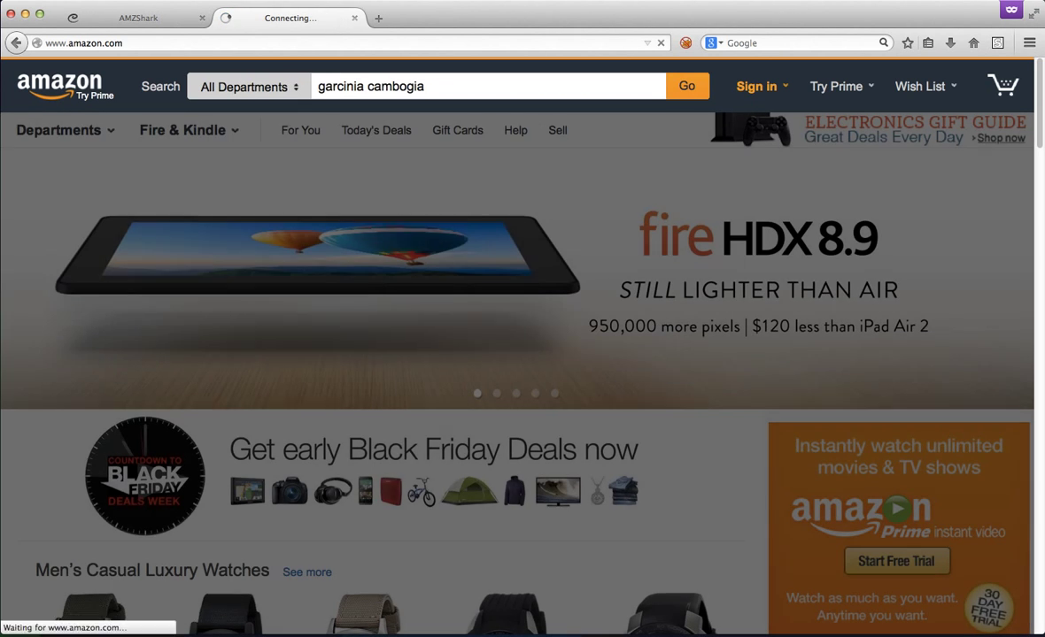
Search garcinia cambogia within Weight Loss Products and scroll the results
{"action": "left_click", "coordinate": [686, 86]}
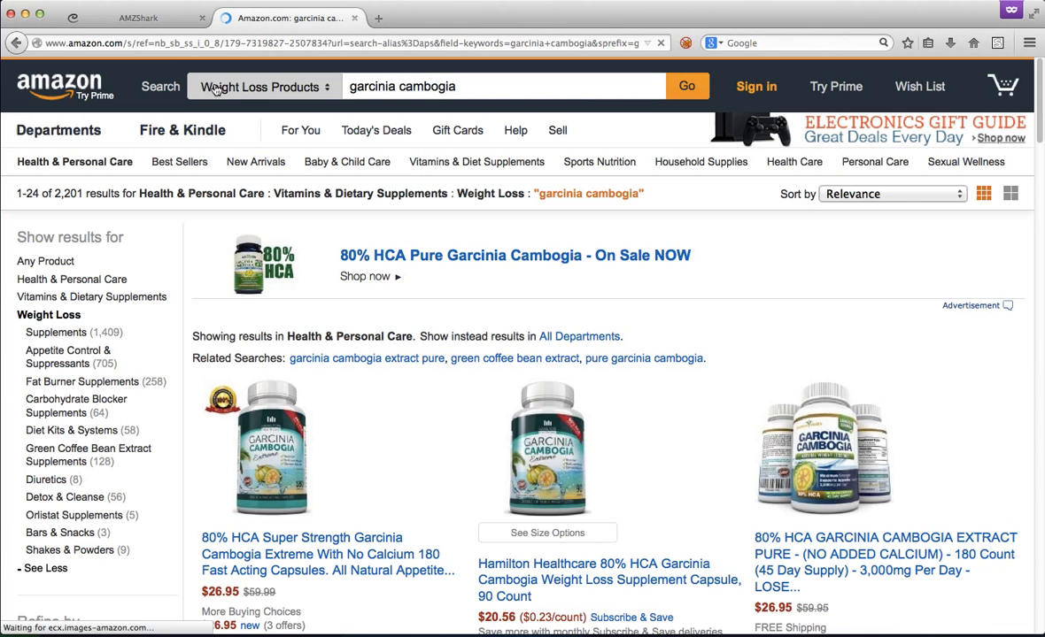
{"action": "left_click", "coordinate": [262, 86]}
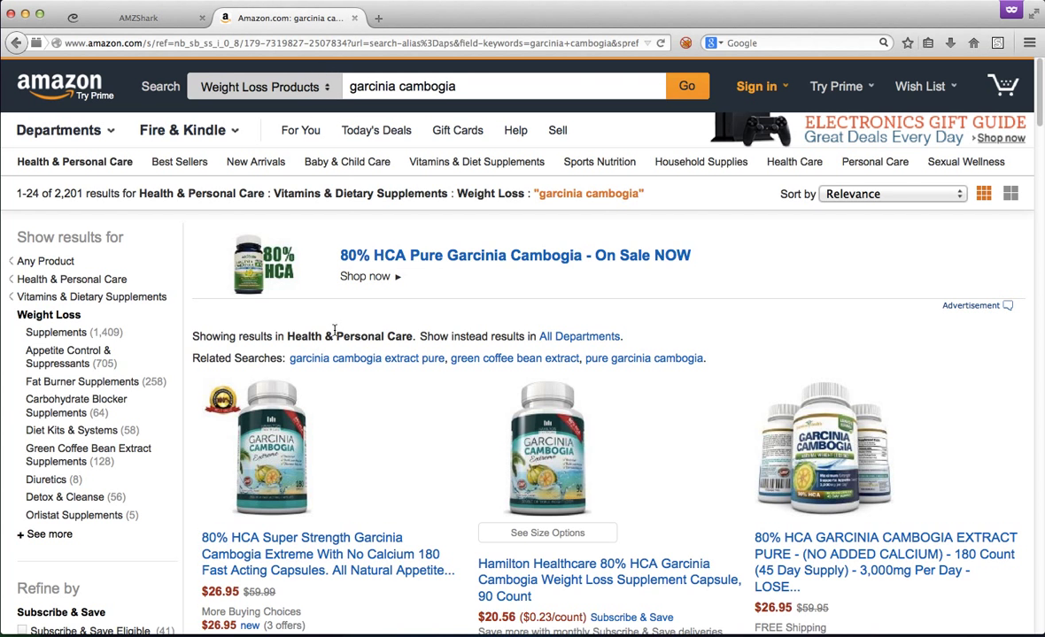
{"action": "scroll", "scroll_direction": "down", "scroll_amount": 3}
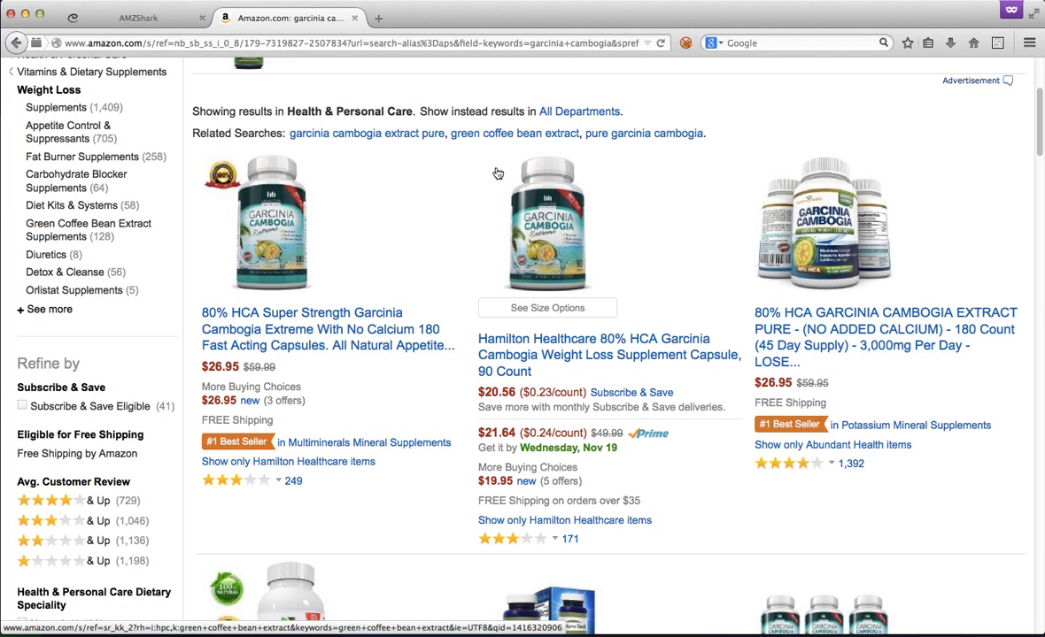
{"action": "scroll", "scroll_direction": "down", "scroll_amount": 3}
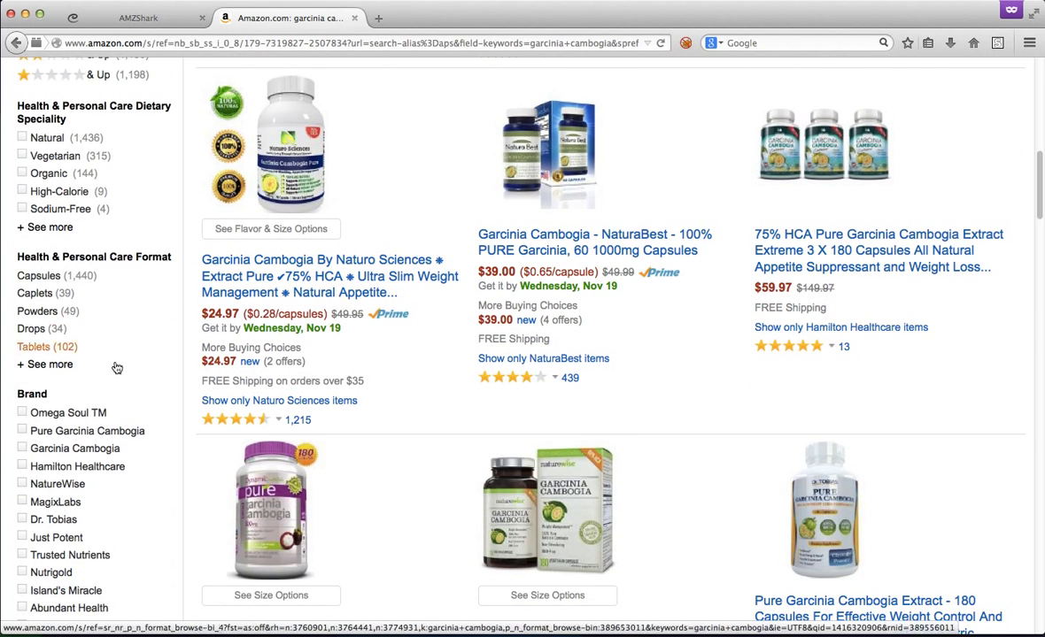
{"action": "mouse_move", "coordinate": [774, 403]}
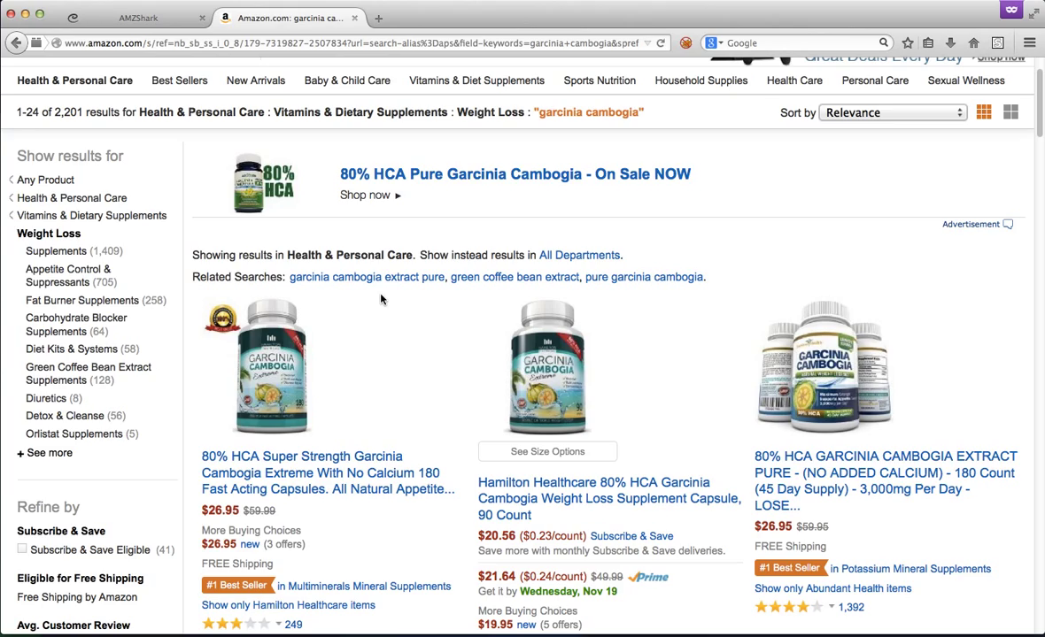
Scroll further through the results, then return to the AMZ Shark rankings tab
{"action": "scroll", "scroll_direction": "down", "scroll_amount": 3}
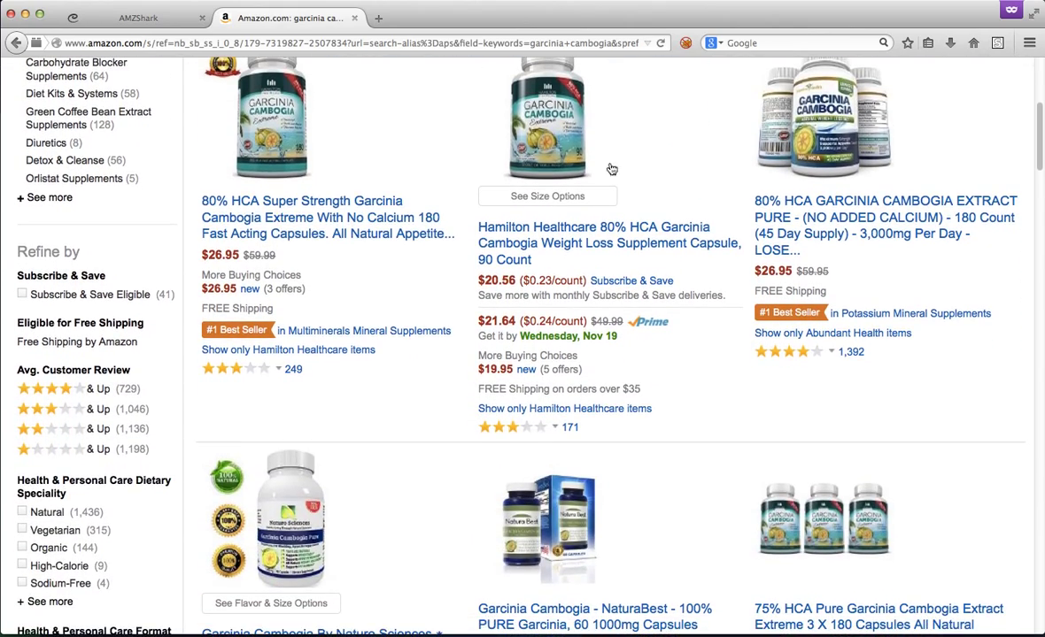
{"action": "scroll", "scroll_direction": "down", "scroll_amount": 3}
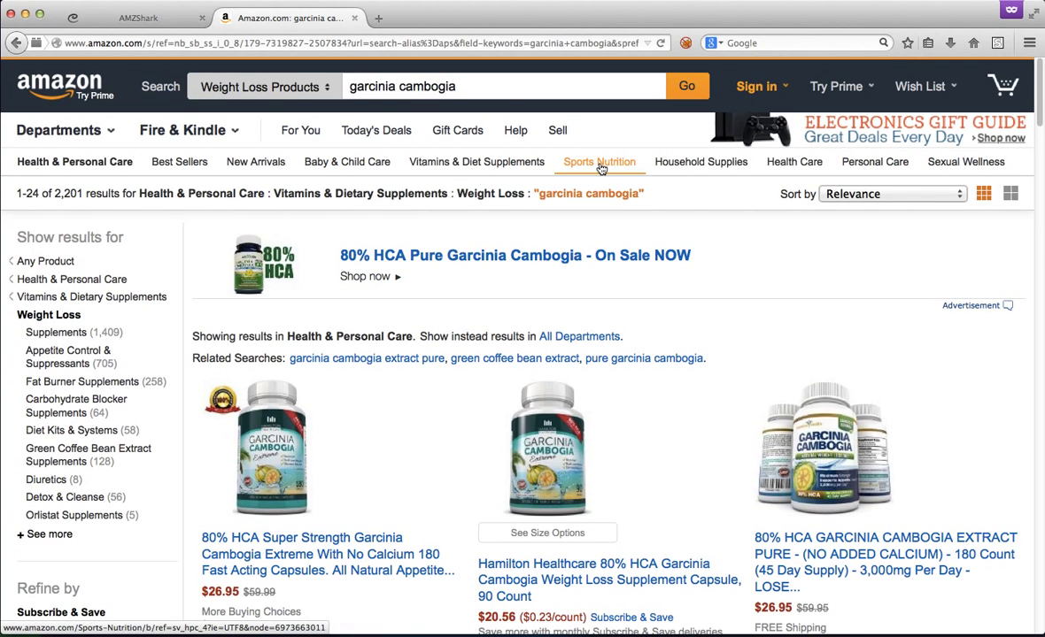
{"action": "left_click", "coordinate": [132, 17]}
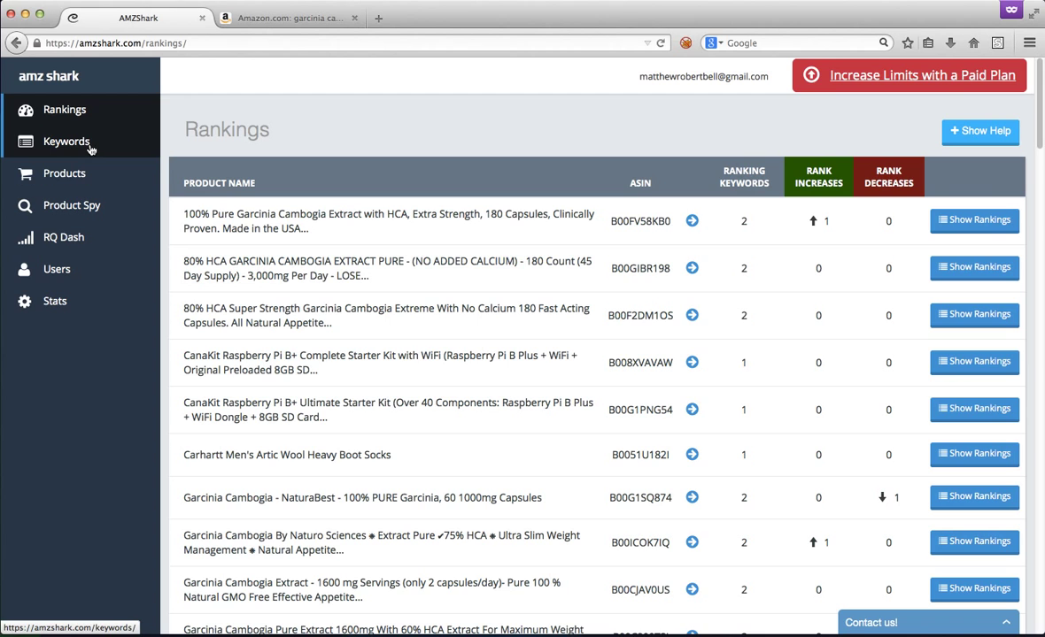
On the Keywords page, add 'garcinia cambogia' and 'garcinia cambogia extract' one per line
{"action": "left_click", "coordinate": [66, 141]}
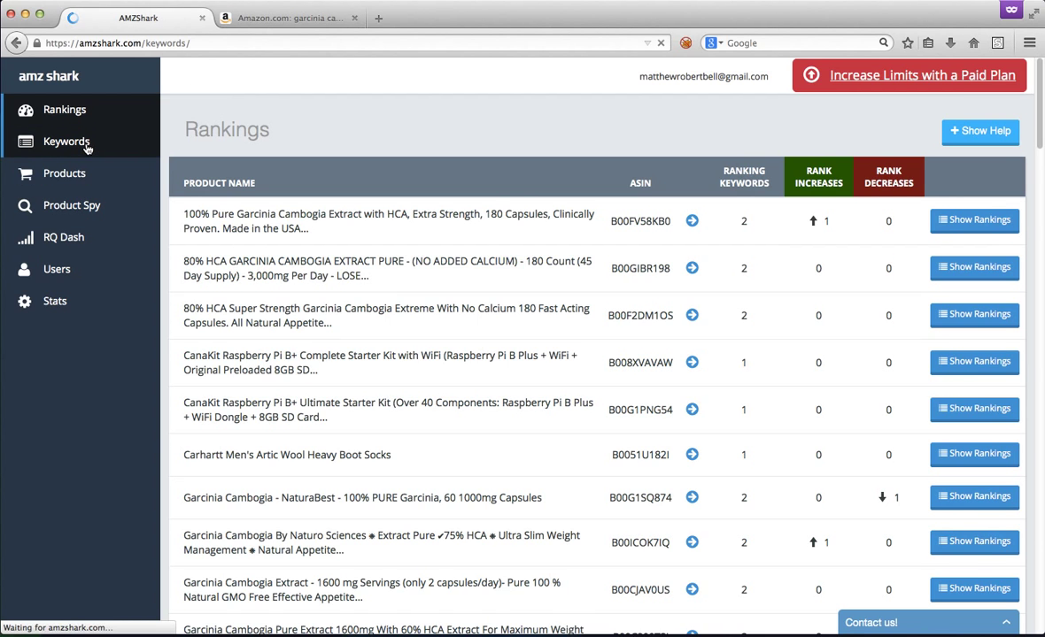
{"action": "left_click", "coordinate": [66, 142]}
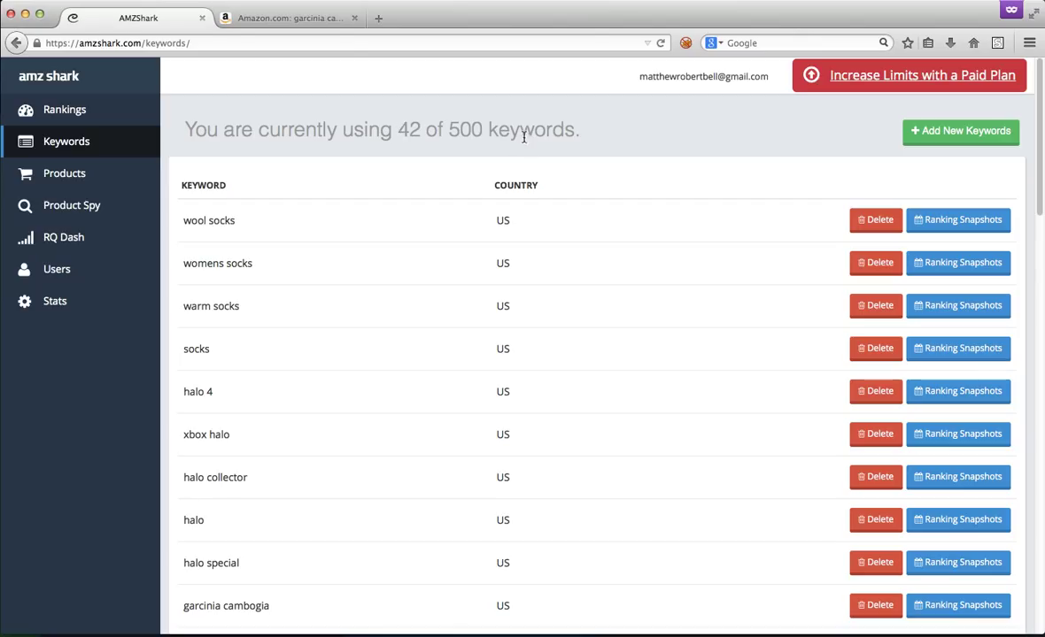
{"action": "left_click", "coordinate": [960, 130]}
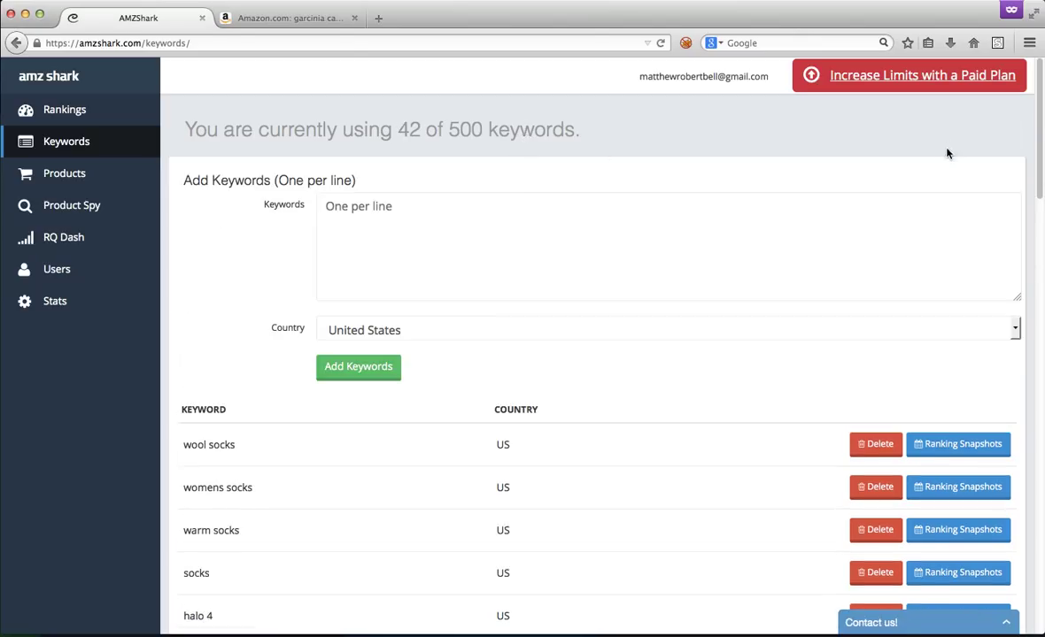
{"action": "left_click", "coordinate": [381, 250]}
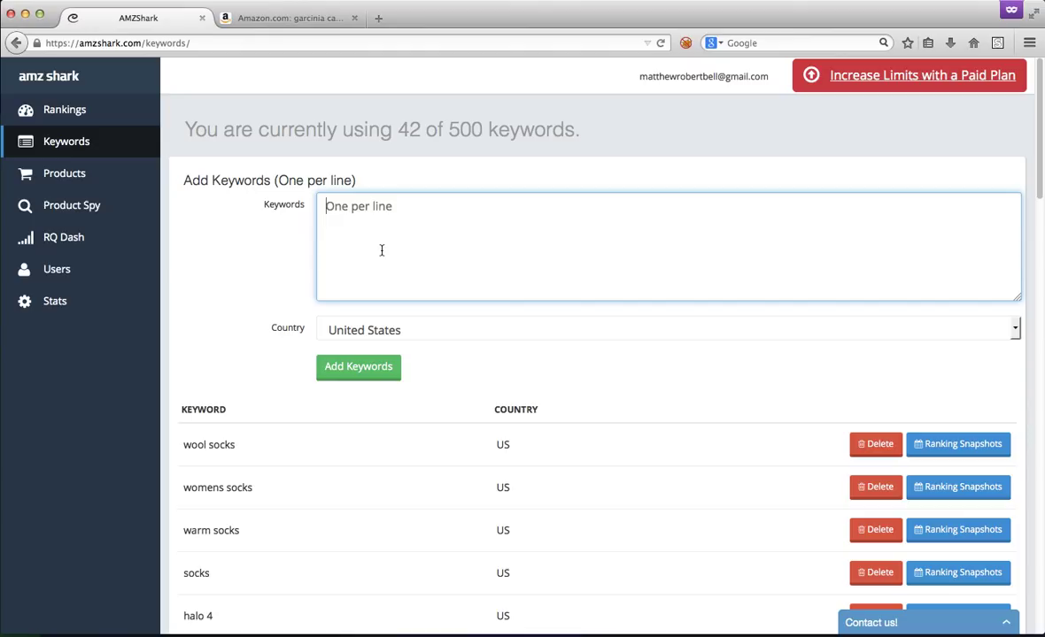
{"action": "type", "text": "garcinia cambogia extract"}
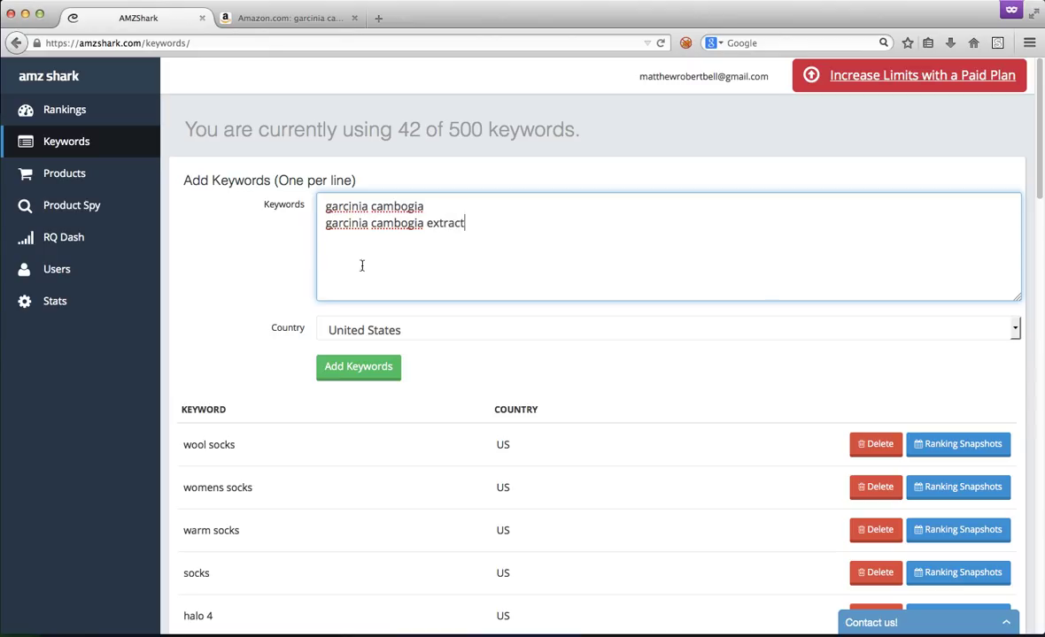
{"action": "left_click", "coordinate": [357, 366]}
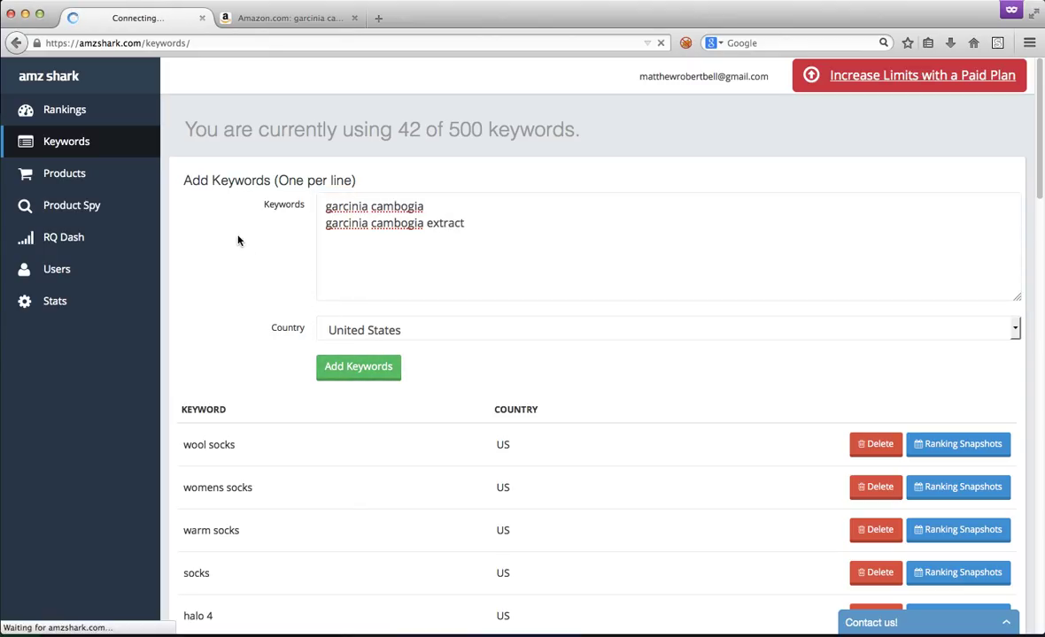
{"action": "left_click", "coordinate": [358, 366]}
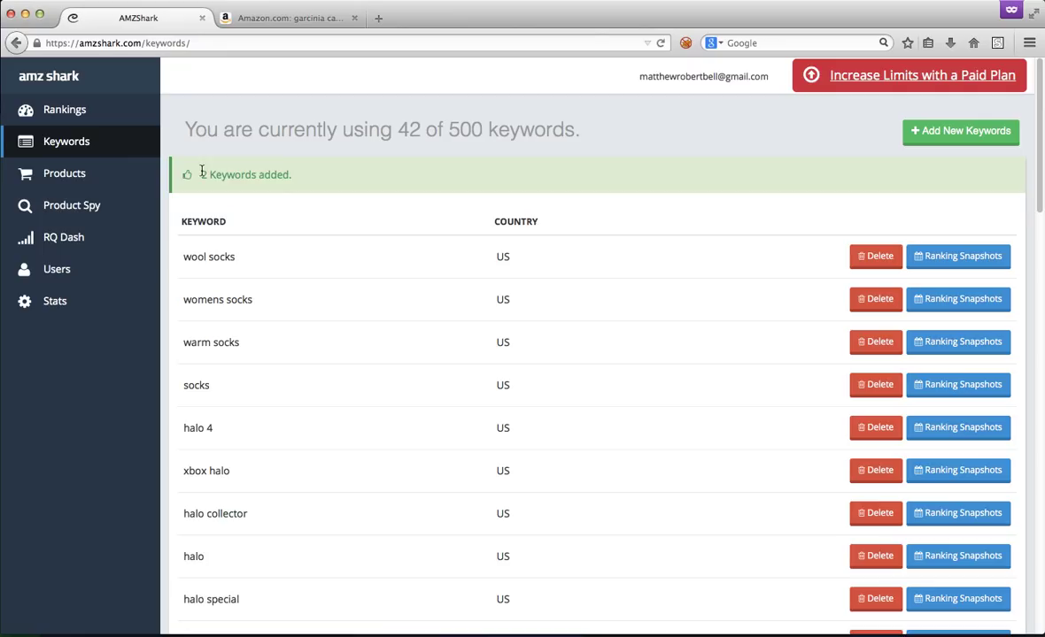
Find 'garcinia' in the keyword list and request the November 18 snapshot for garcinia cambogia
{"action": "type", "text": "garcinia"}
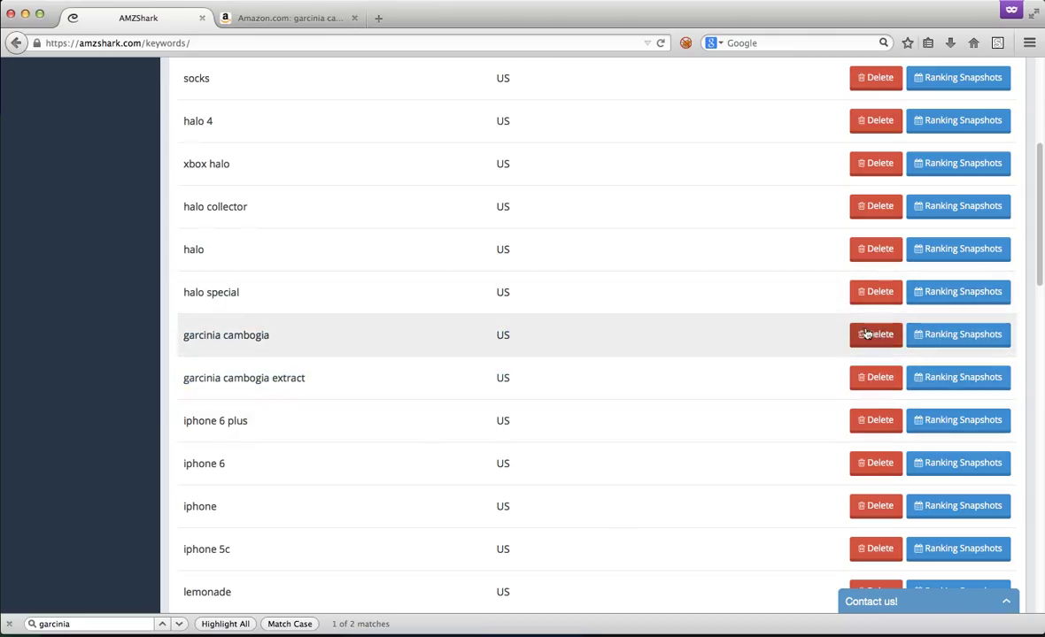
{"action": "mouse_move", "coordinate": [877, 378]}
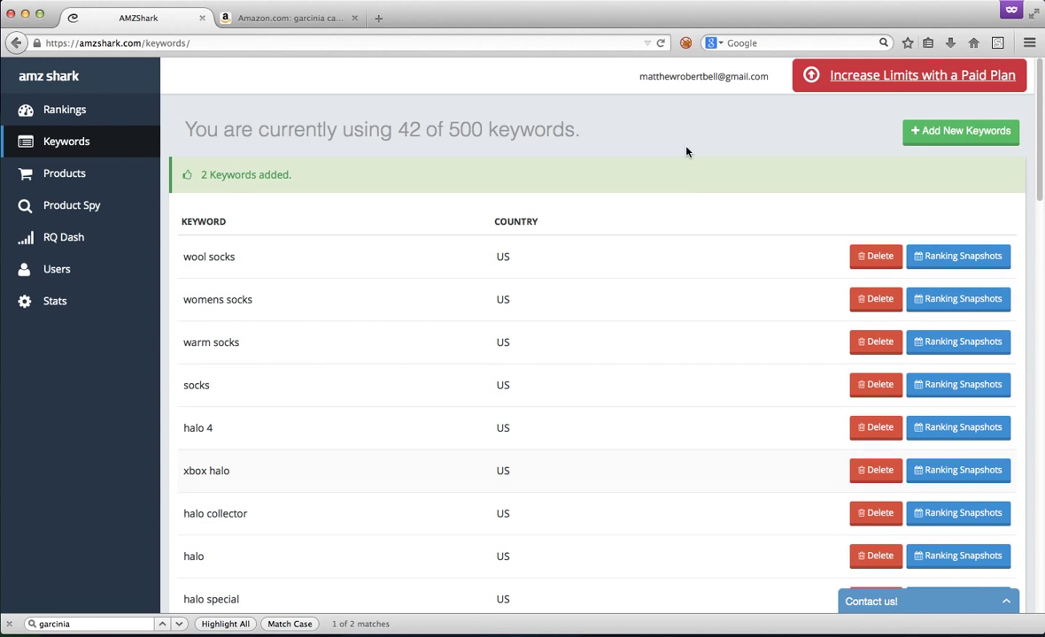
{"action": "scroll", "scroll_direction": "down", "scroll_amount": 3}
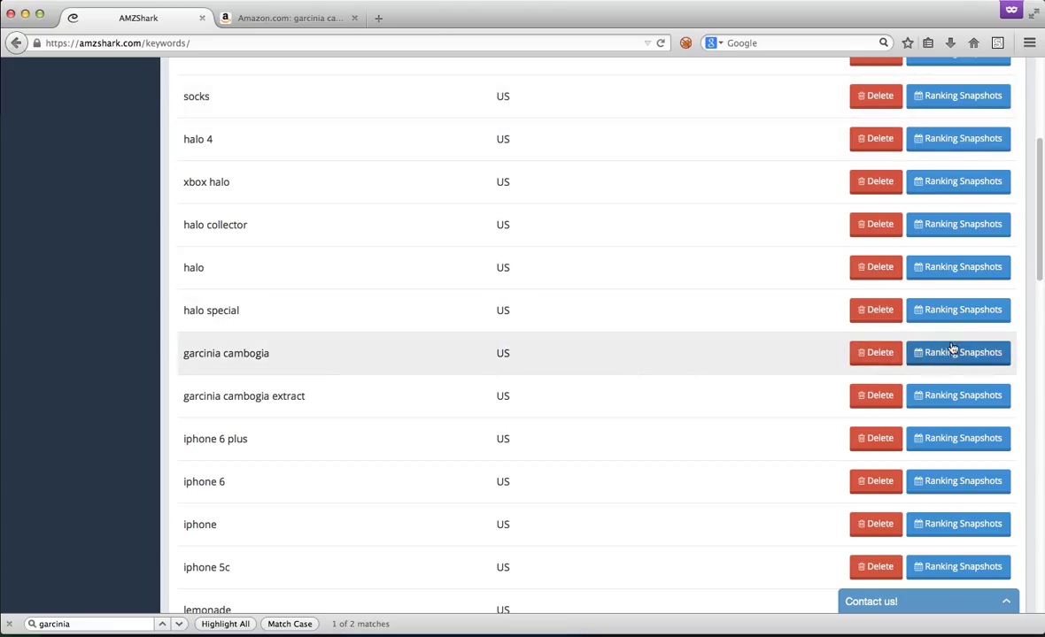
{"action": "left_click", "coordinate": [958, 352]}
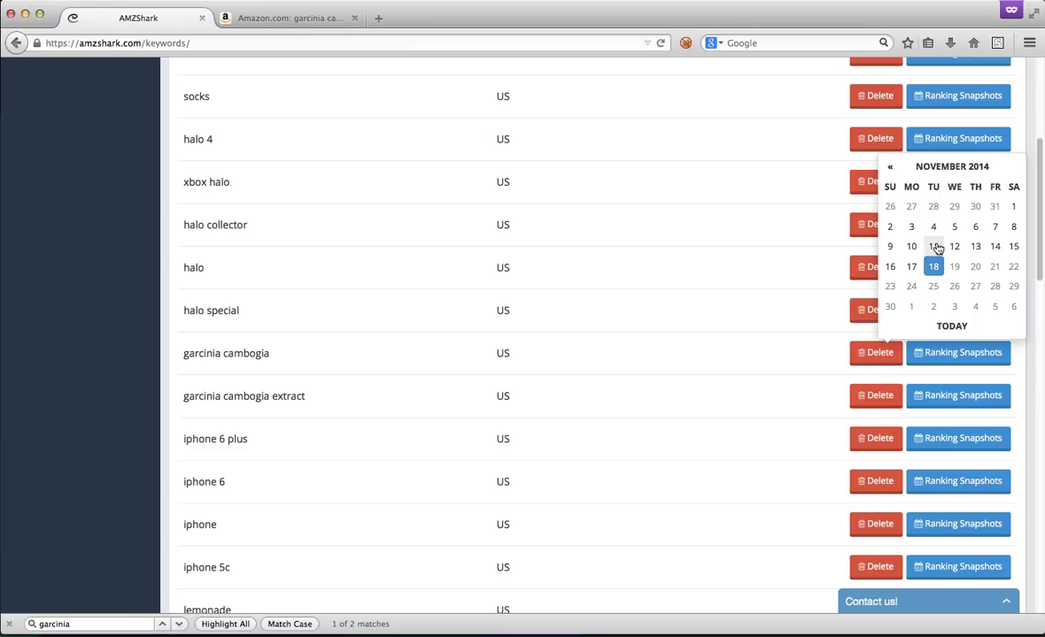
{"action": "left_click", "coordinate": [932, 266]}
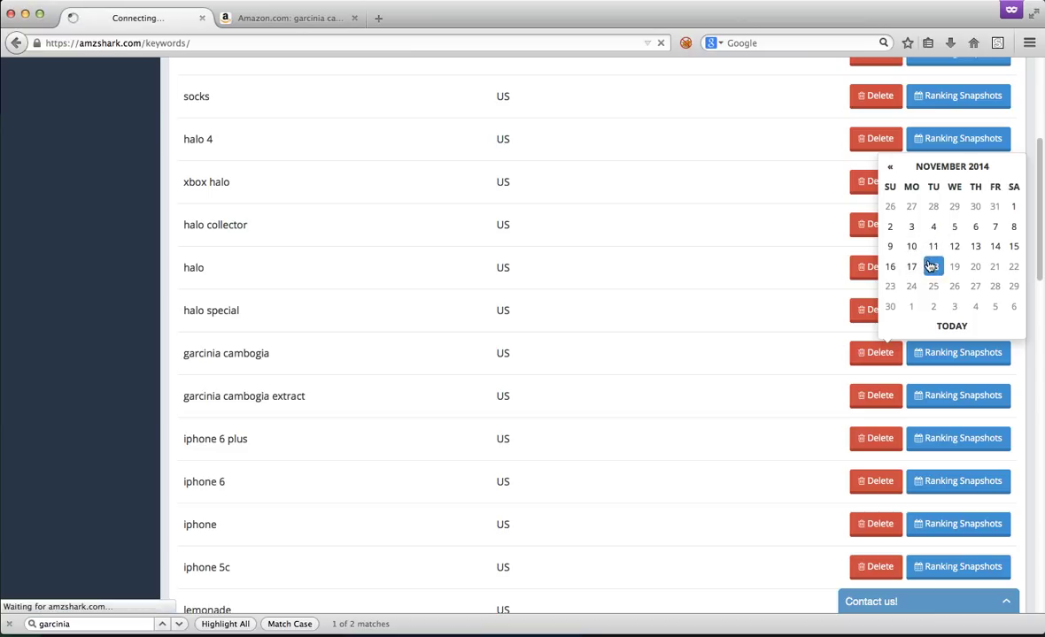
{"action": "left_click", "coordinate": [933, 265]}
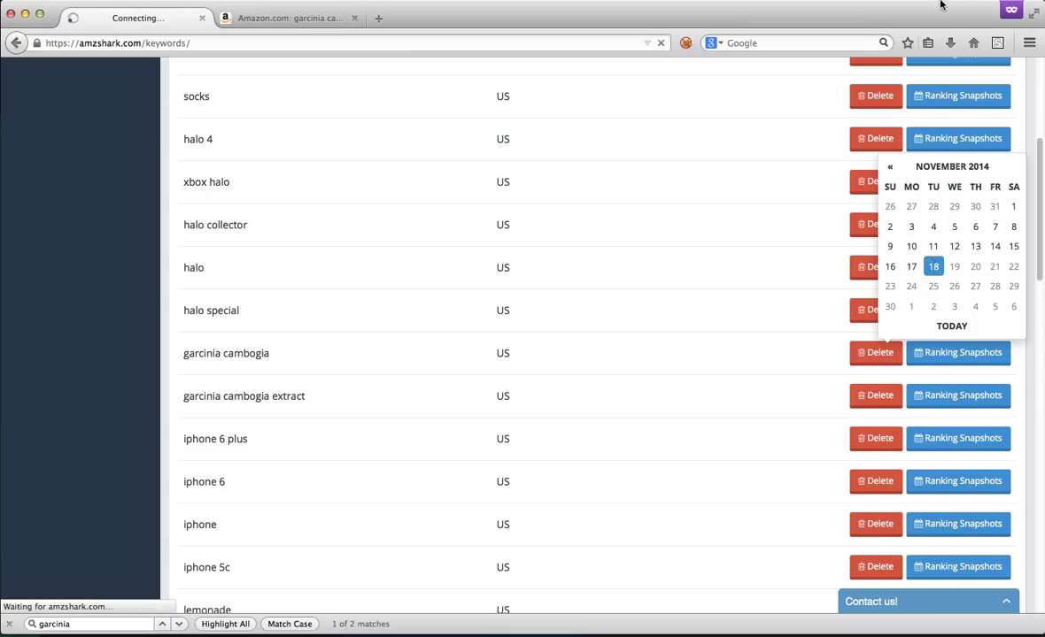
{"action": "mouse_move", "coordinate": [701, 183]}
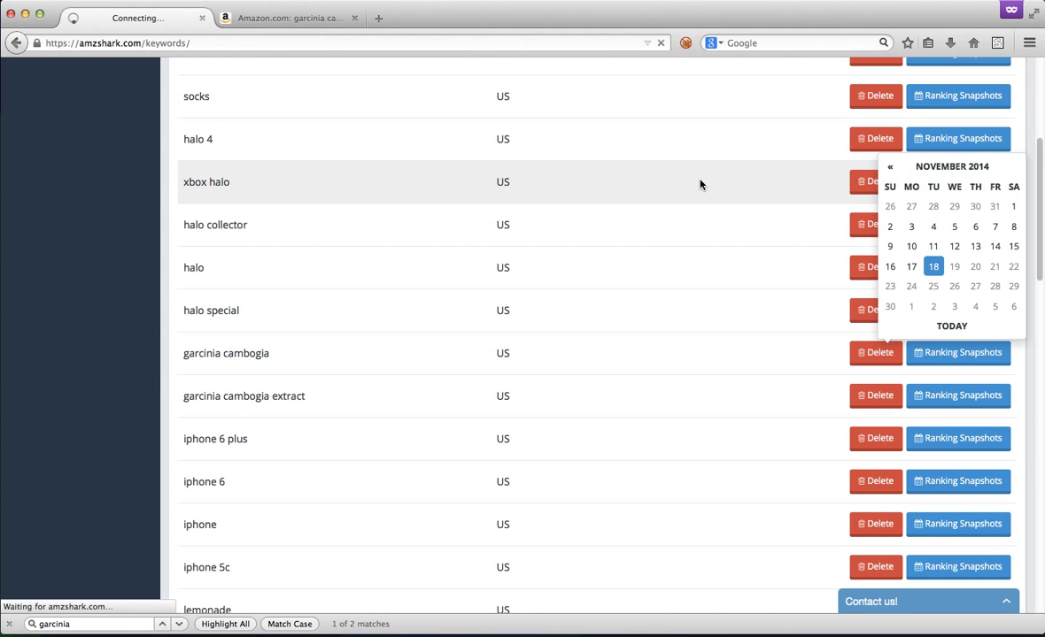
{"action": "left_click", "coordinate": [932, 266]}
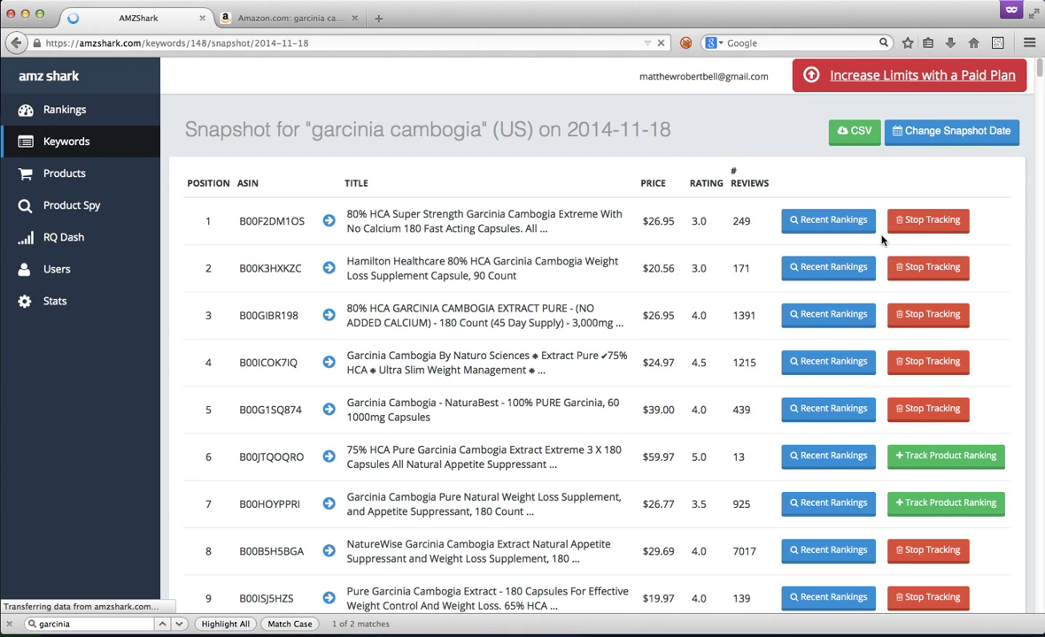
{"action": "mouse_move", "coordinate": [282, 228]}
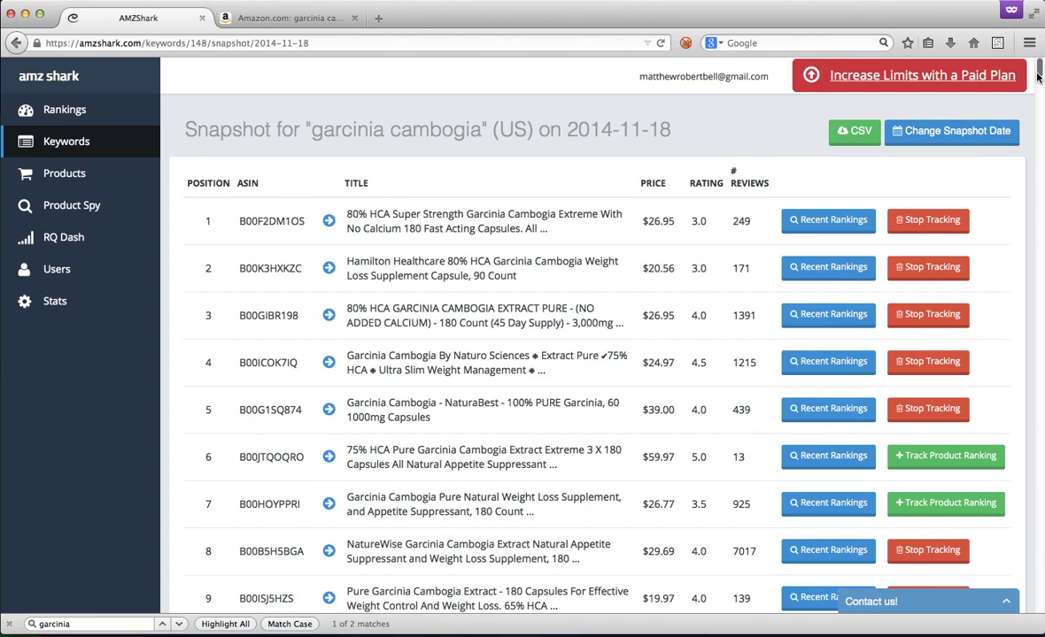
{"action": "scroll", "scroll_direction": "down", "scroll_amount": 3}
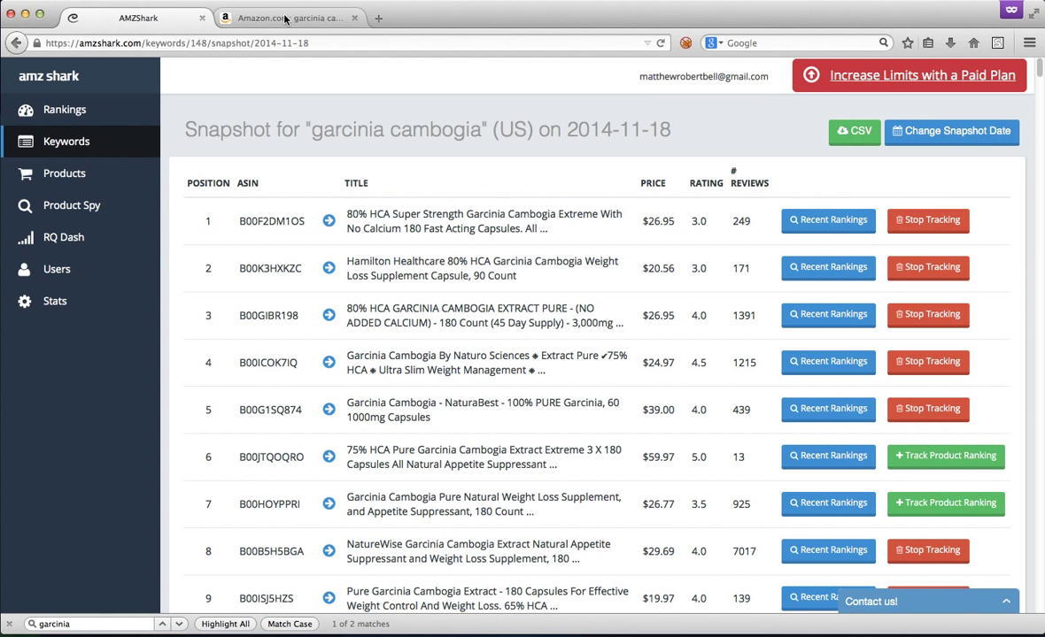
{"action": "left_click", "coordinate": [292, 18]}
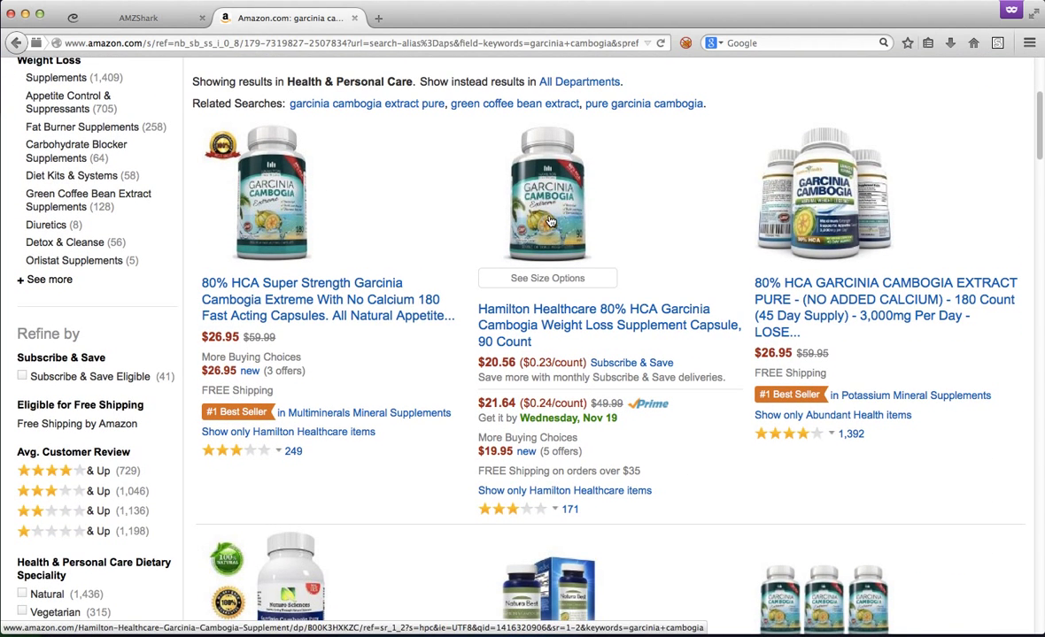
{"action": "left_click", "coordinate": [133, 18]}
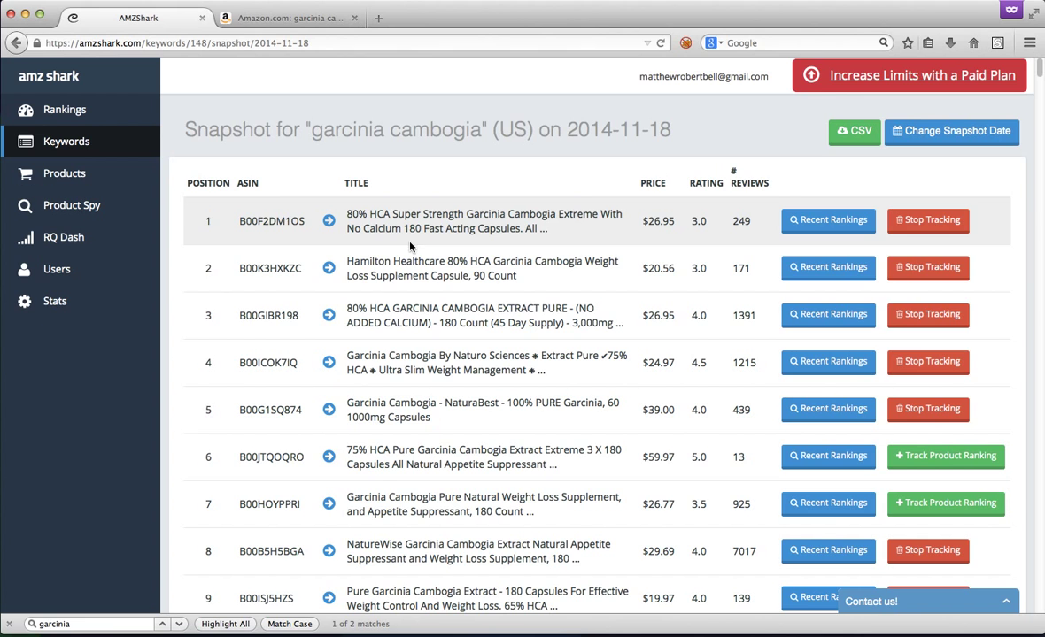
{"action": "mouse_move", "coordinate": [65, 108]}
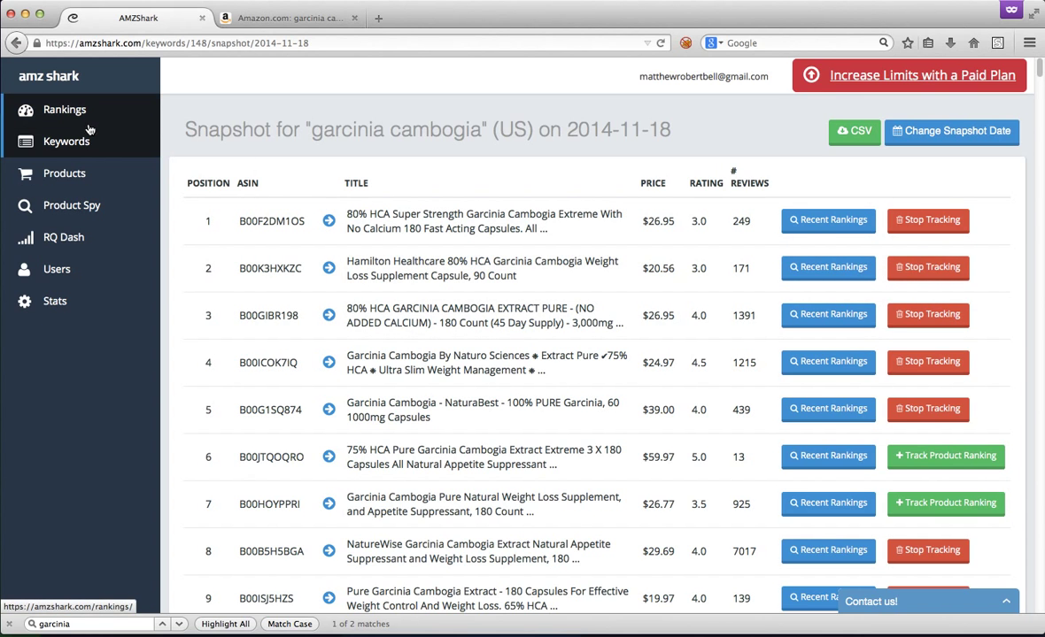
On the Products page, paste the B00F2DM1OS Amazon link into the add-products form
{"action": "left_click", "coordinate": [63, 172]}
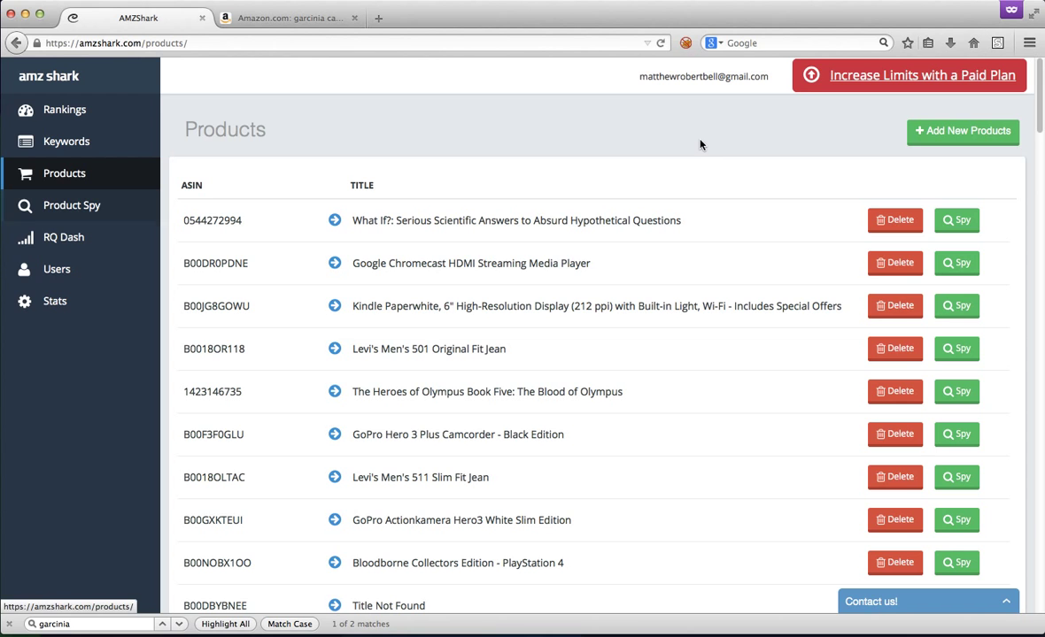
{"action": "left_click", "coordinate": [963, 131]}
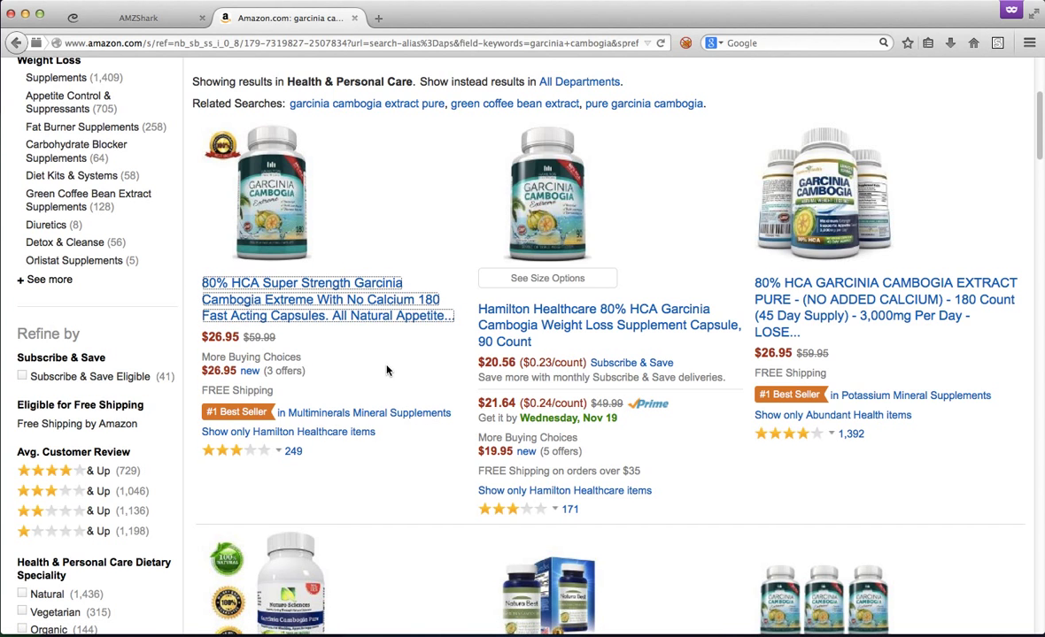
{"action": "left_click", "coordinate": [133, 17]}
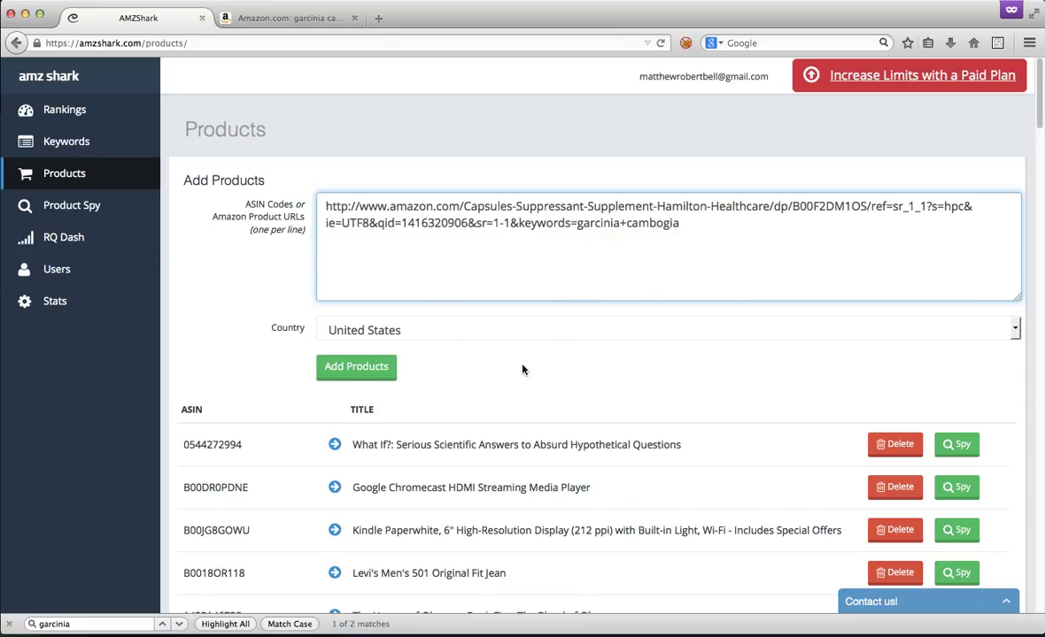
Submit the B00F2DM1OS link and scroll the products list to confirm the new entry
{"action": "left_click", "coordinate": [356, 366]}
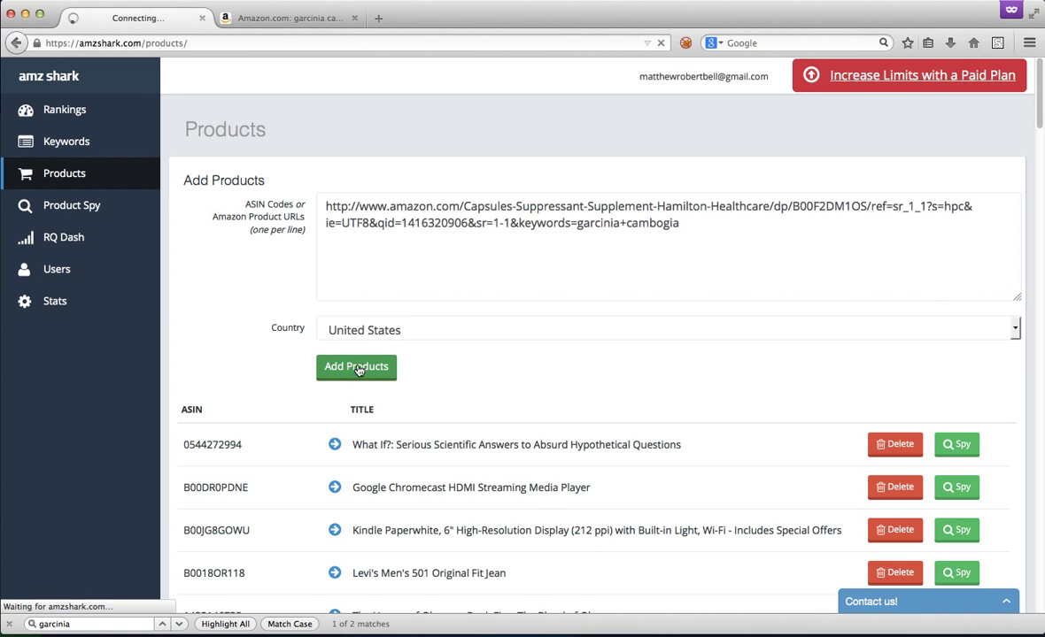
{"action": "left_click", "coordinate": [355, 367]}
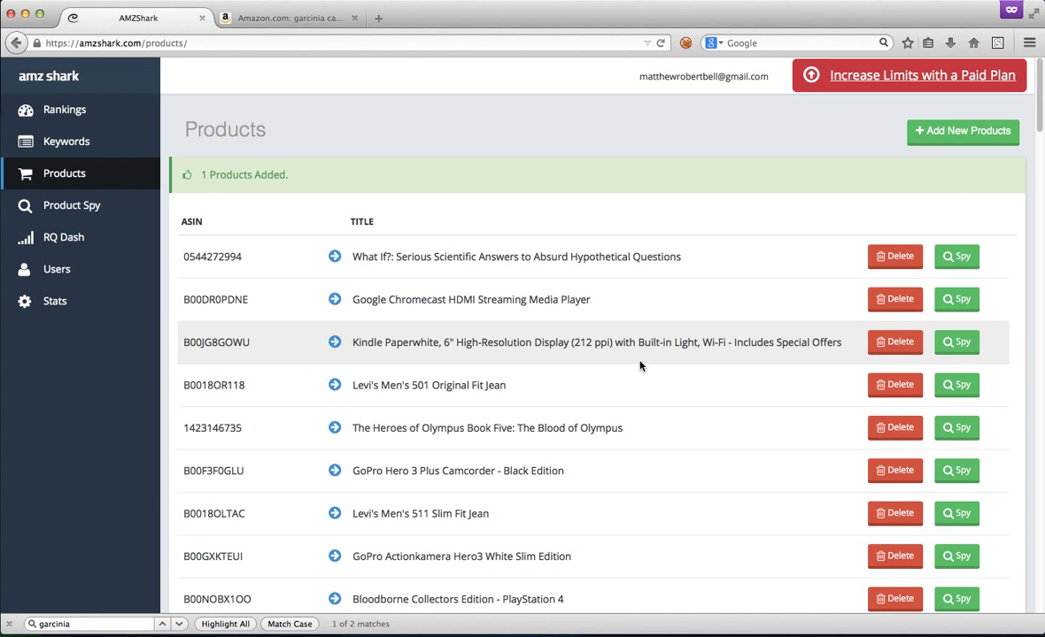
{"action": "scroll", "scroll_direction": "down", "scroll_amount": 3}
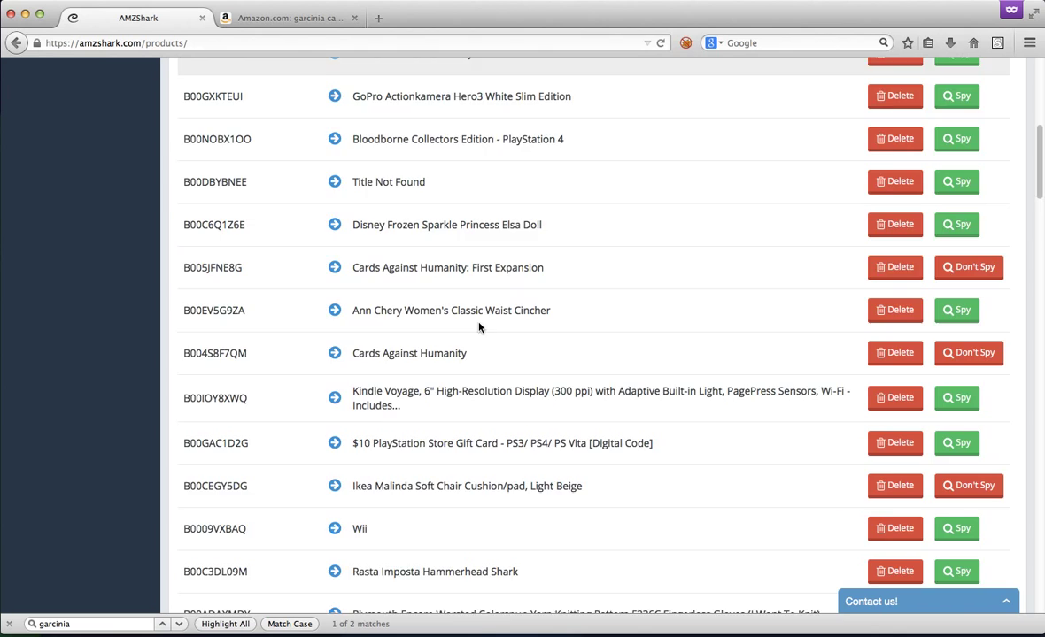
{"action": "scroll", "scroll_direction": "down", "scroll_amount": 3}
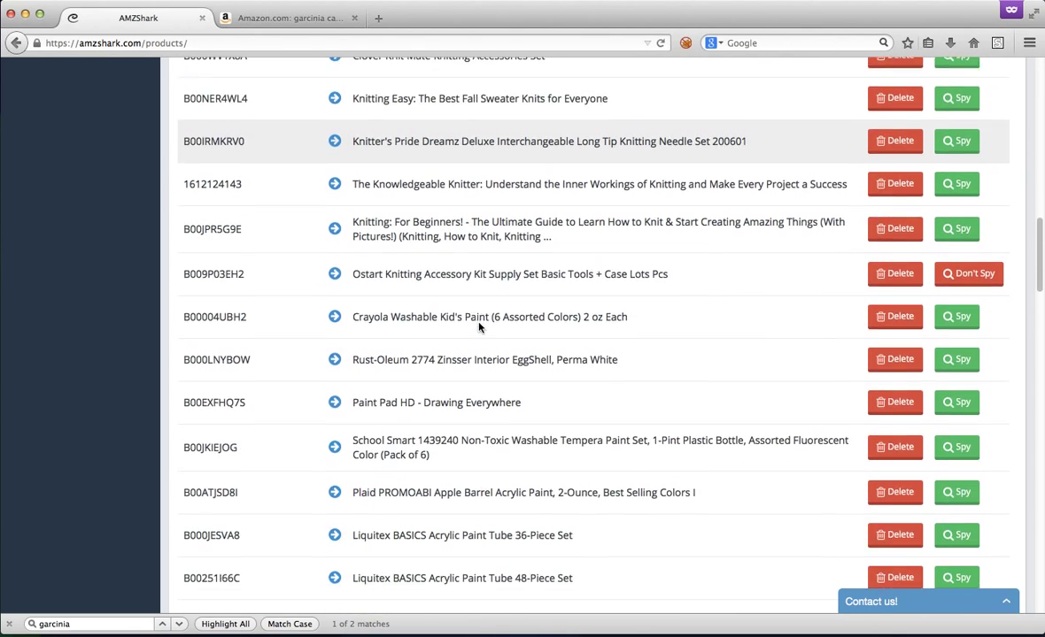
{"action": "scroll", "scroll_direction": "down", "scroll_amount": 3}
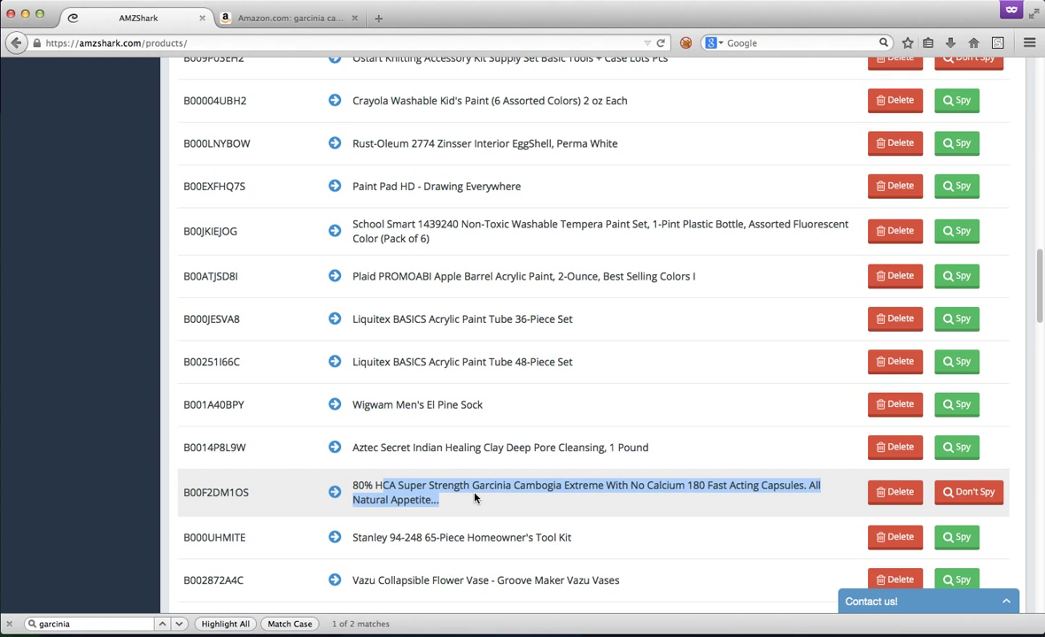
{"action": "scroll", "scroll_direction": "down", "scroll_amount": 3}
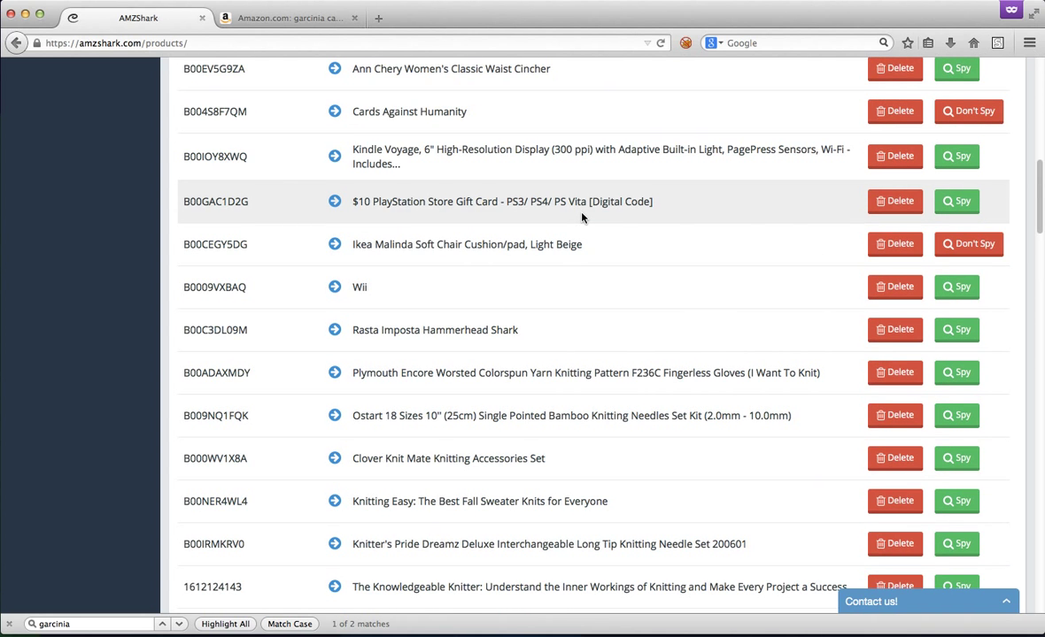
{"action": "scroll", "scroll_direction": "down", "scroll_amount": 3}
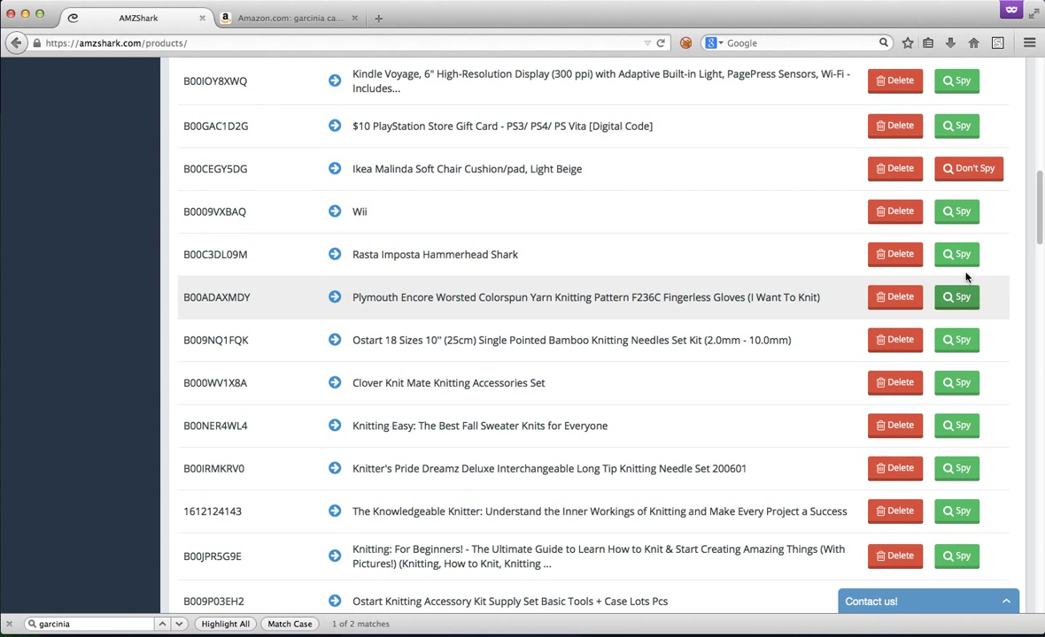
{"action": "mouse_move", "coordinate": [931, 255]}
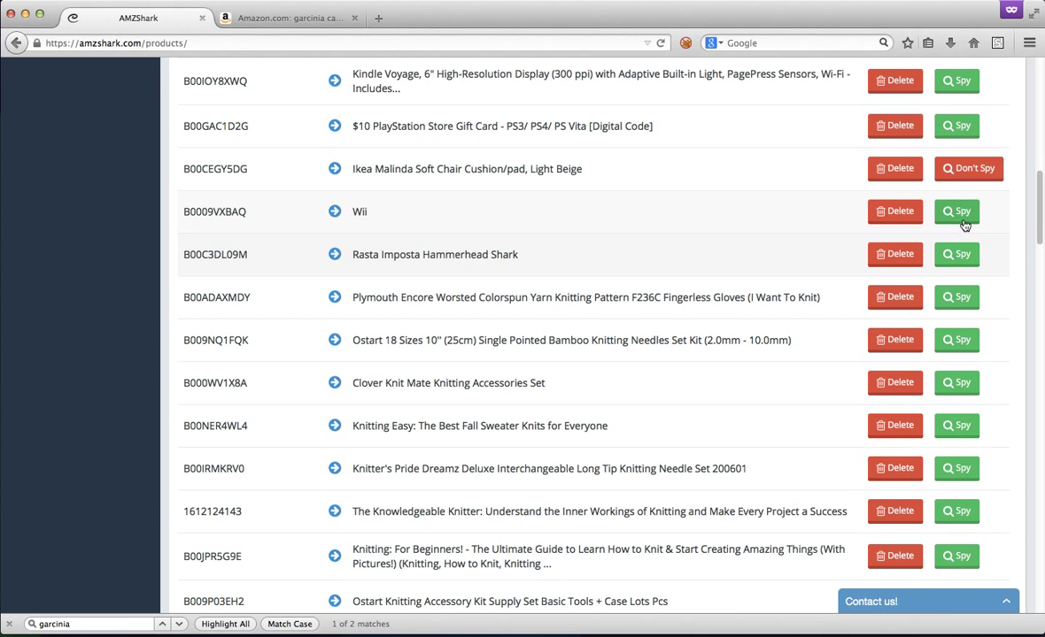
{"action": "mouse_move", "coordinate": [774, 225]}
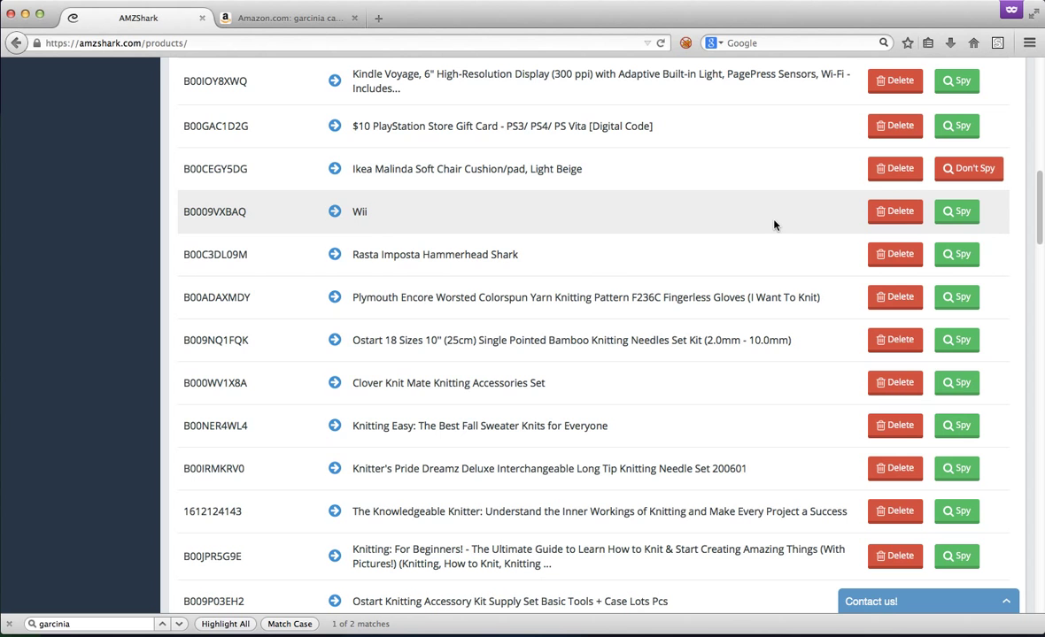
{"action": "mouse_move", "coordinate": [728, 223]}
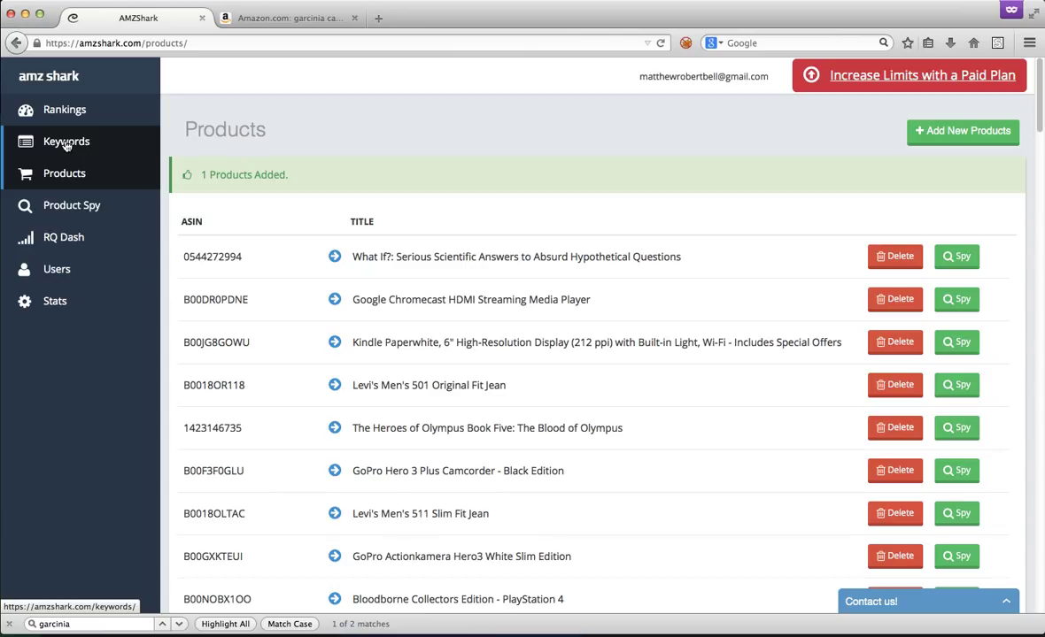
Open the Rankings page listing B00F2DM1OS and other garcinia products with rank changes
{"action": "left_click", "coordinate": [65, 109]}
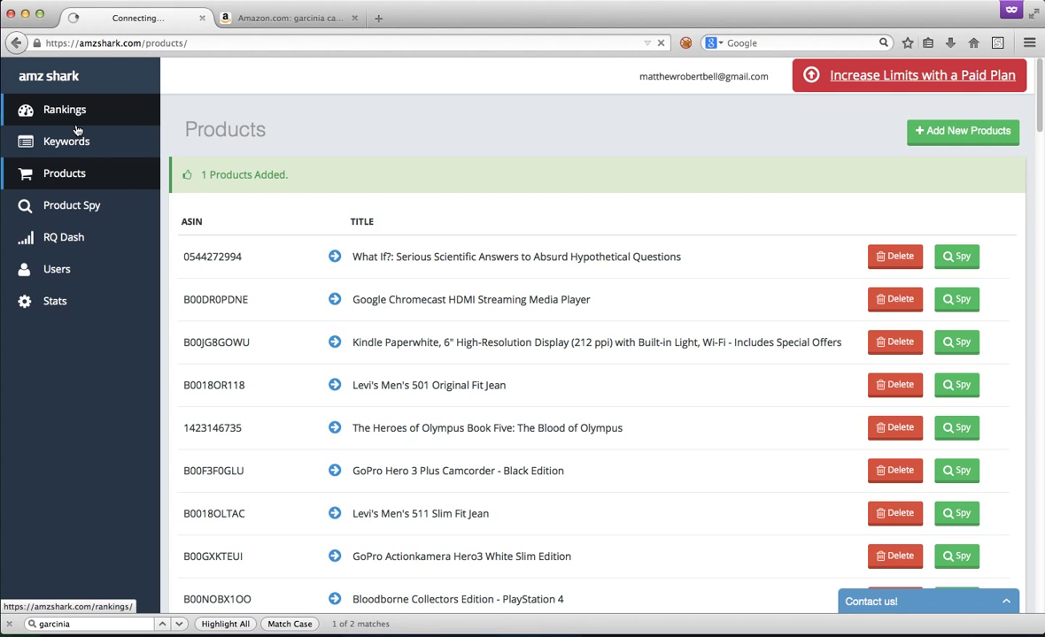
{"action": "left_click", "coordinate": [64, 109]}
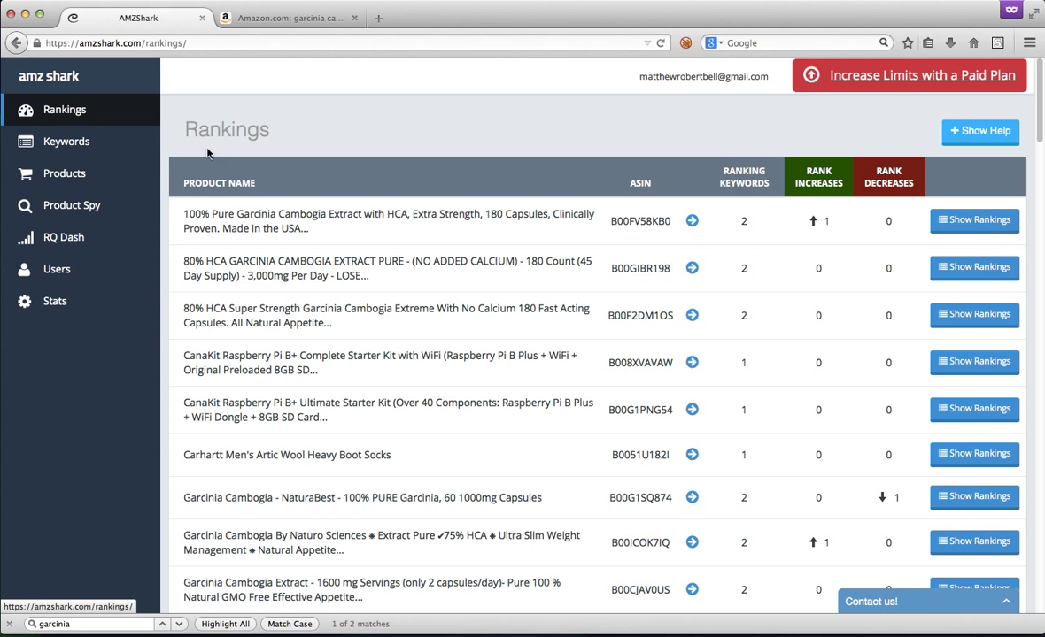
{"action": "mouse_move", "coordinate": [385, 198]}
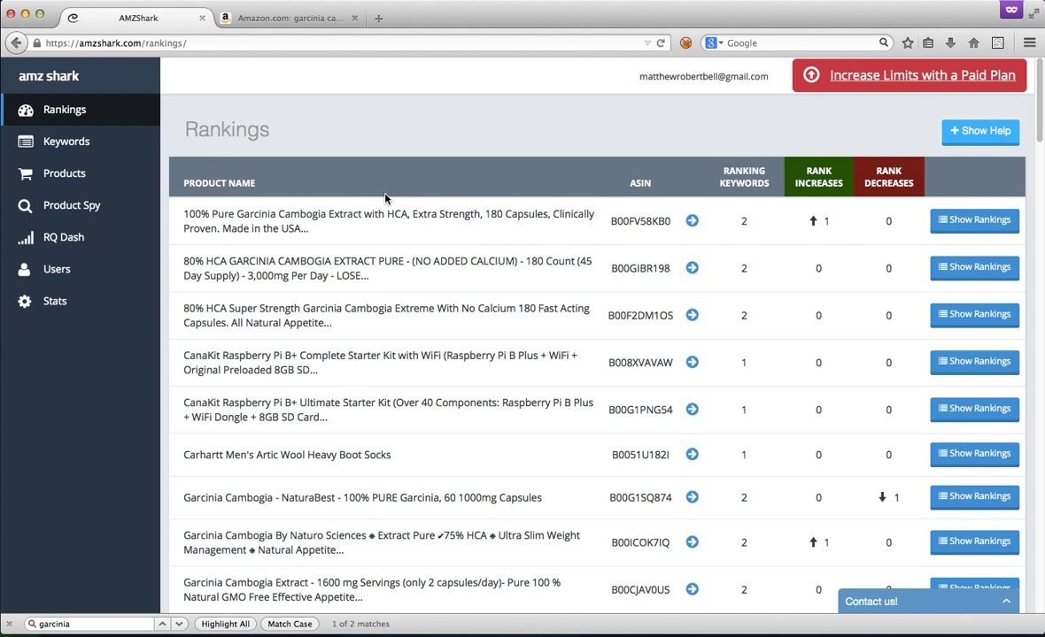
{"action": "left_click_drag", "start_coordinate": [241, 214], "coordinate": [308, 228]}
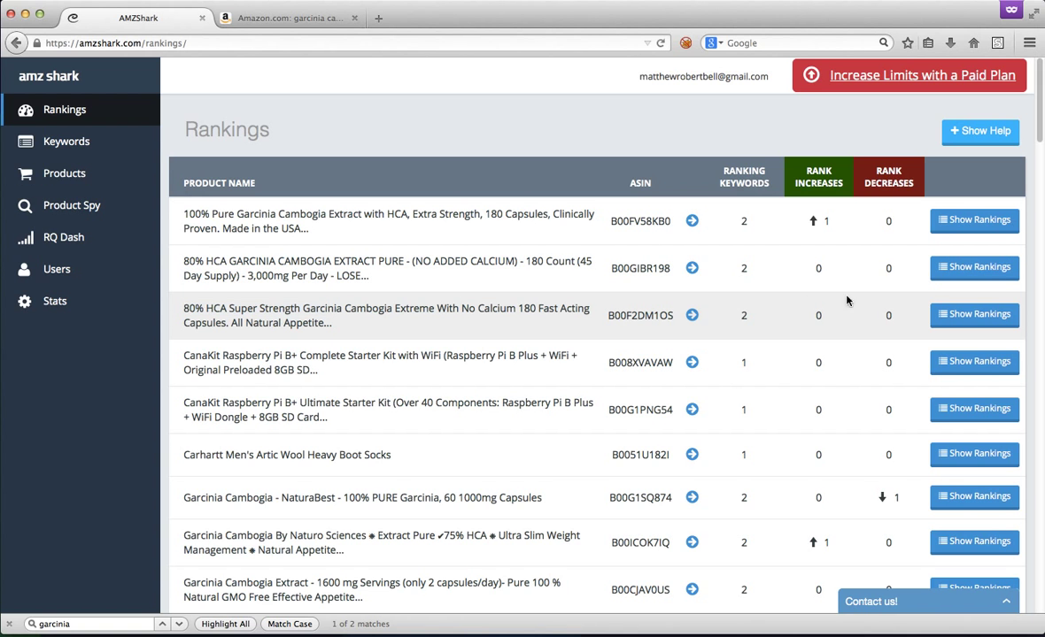
{"action": "left_click", "coordinate": [974, 266]}
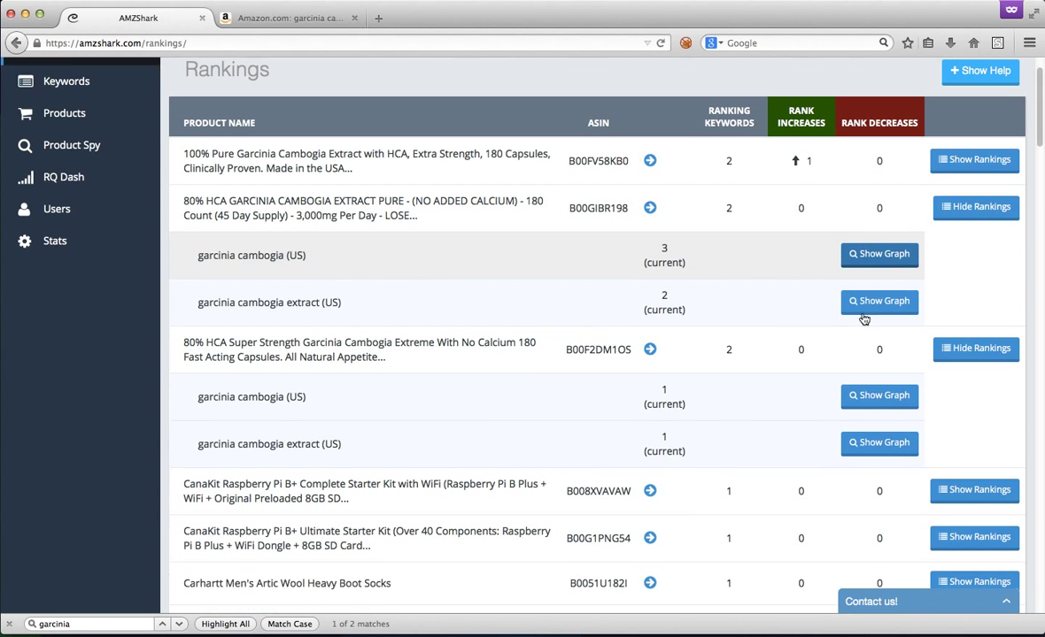
{"action": "scroll", "scroll_direction": "down", "scroll_amount": 3}
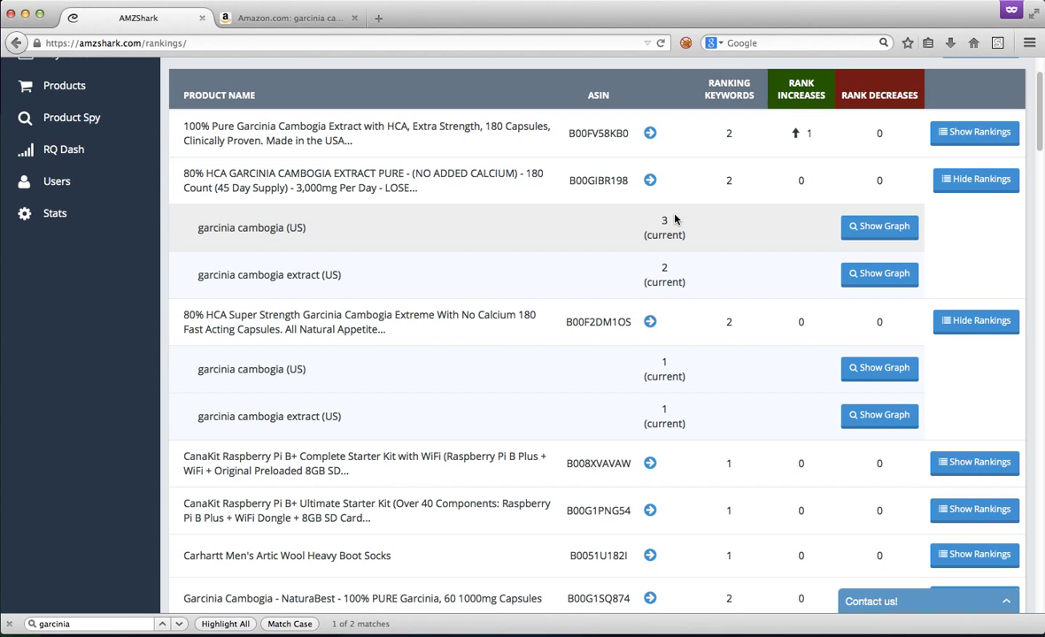
{"action": "left_click", "coordinate": [878, 225]}
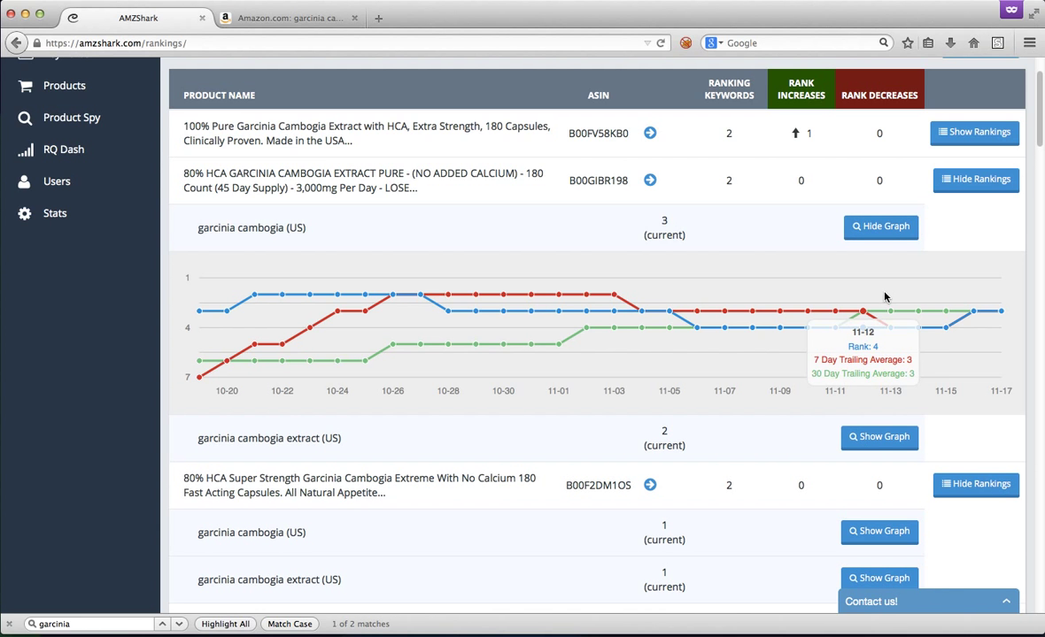
{"action": "scroll", "scroll_direction": "down", "scroll_amount": 3}
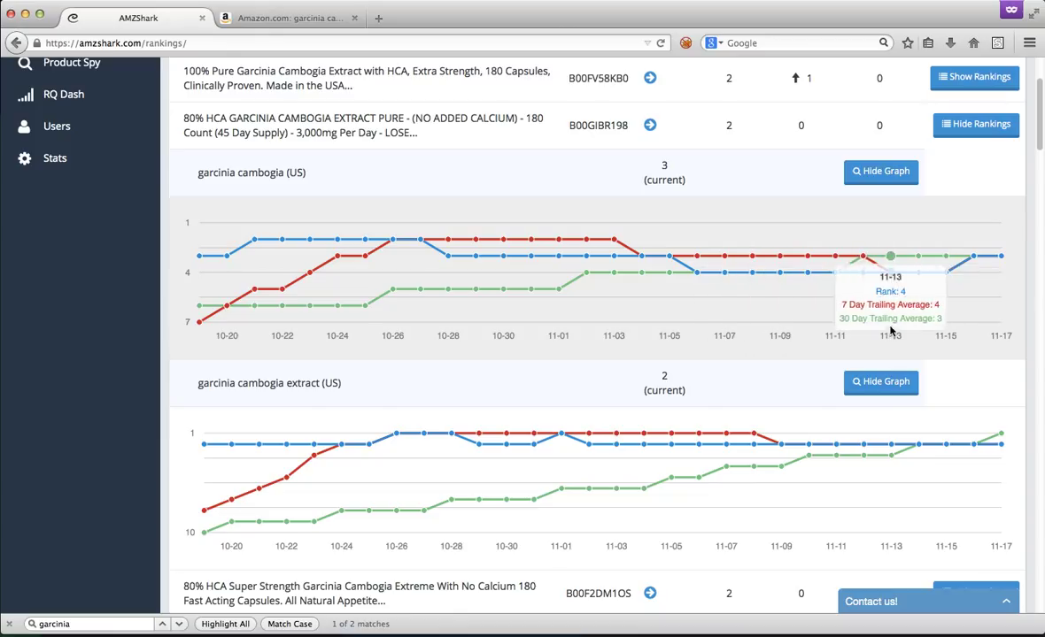
{"action": "mouse_move", "coordinate": [946, 257]}
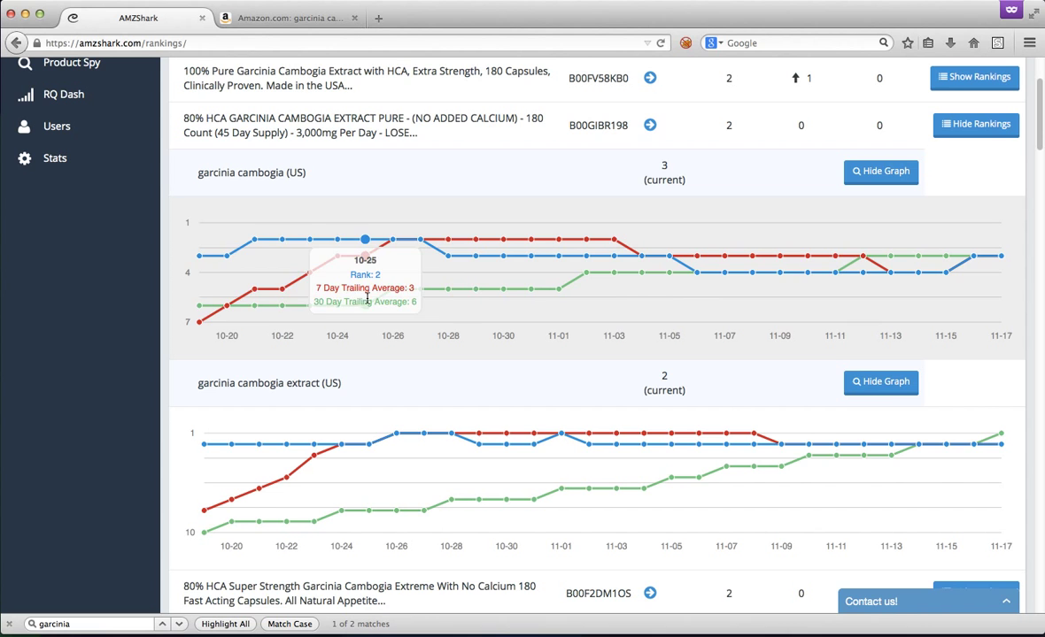
{"action": "mouse_move", "coordinate": [586, 257]}
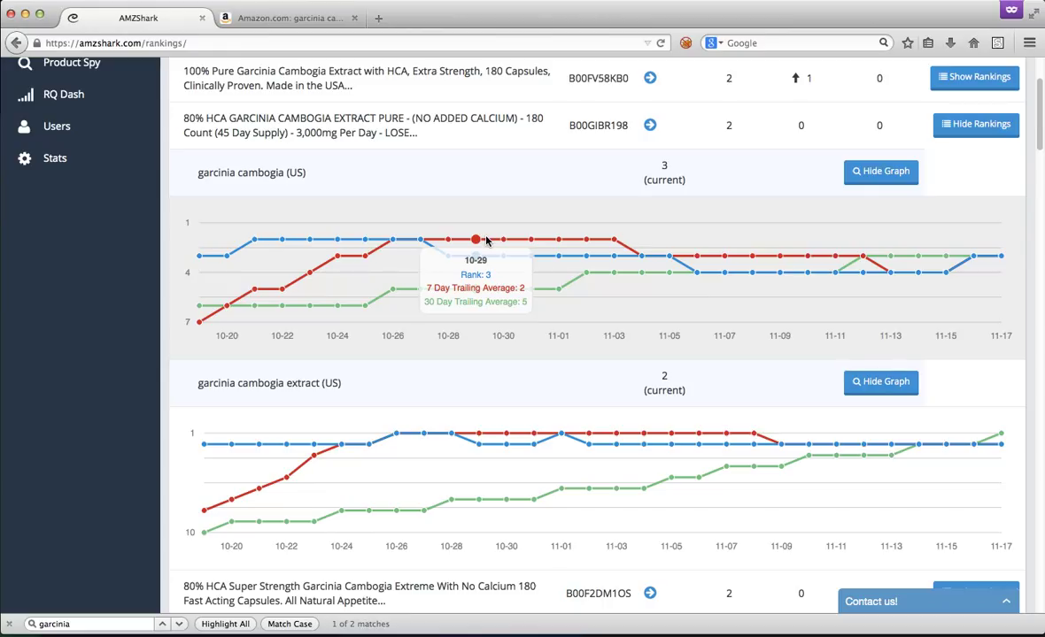
{"action": "mouse_move", "coordinate": [527, 240]}
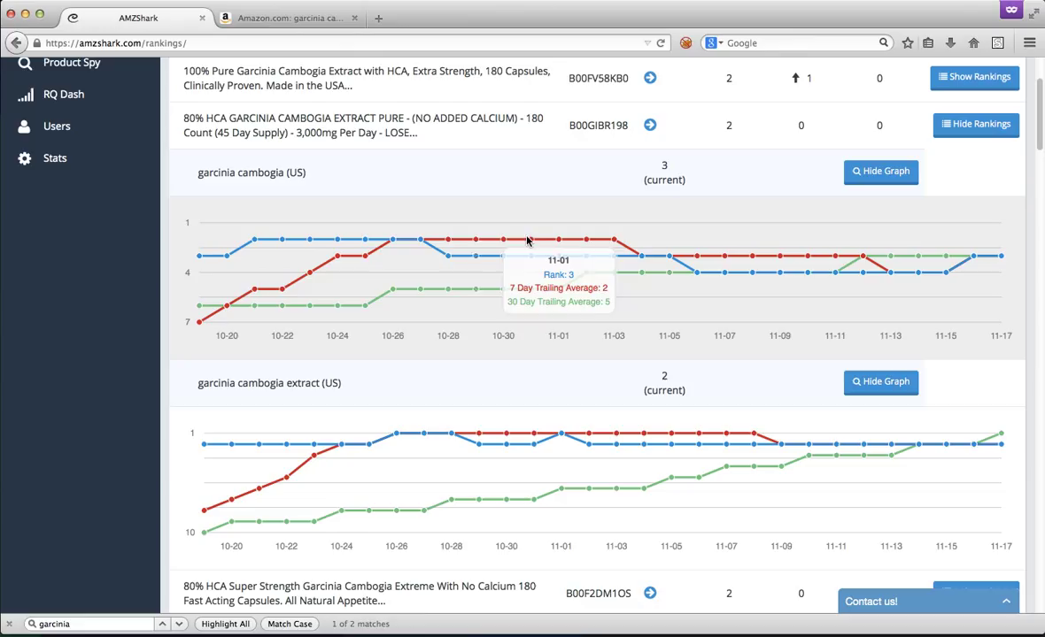
{"action": "mouse_move", "coordinate": [199, 257]}
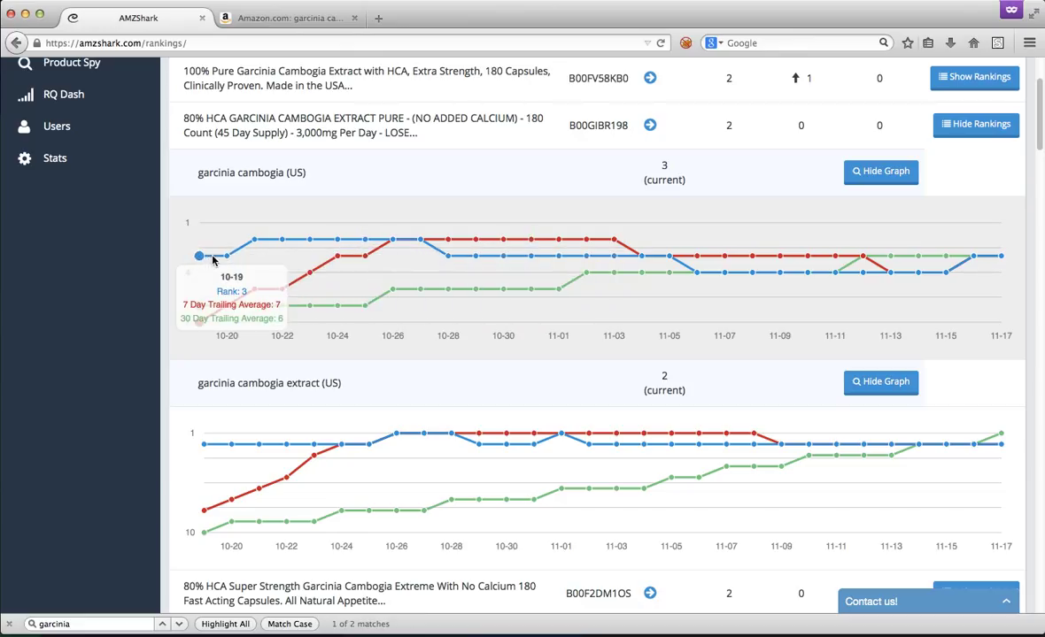
{"action": "mouse_move", "coordinate": [908, 255]}
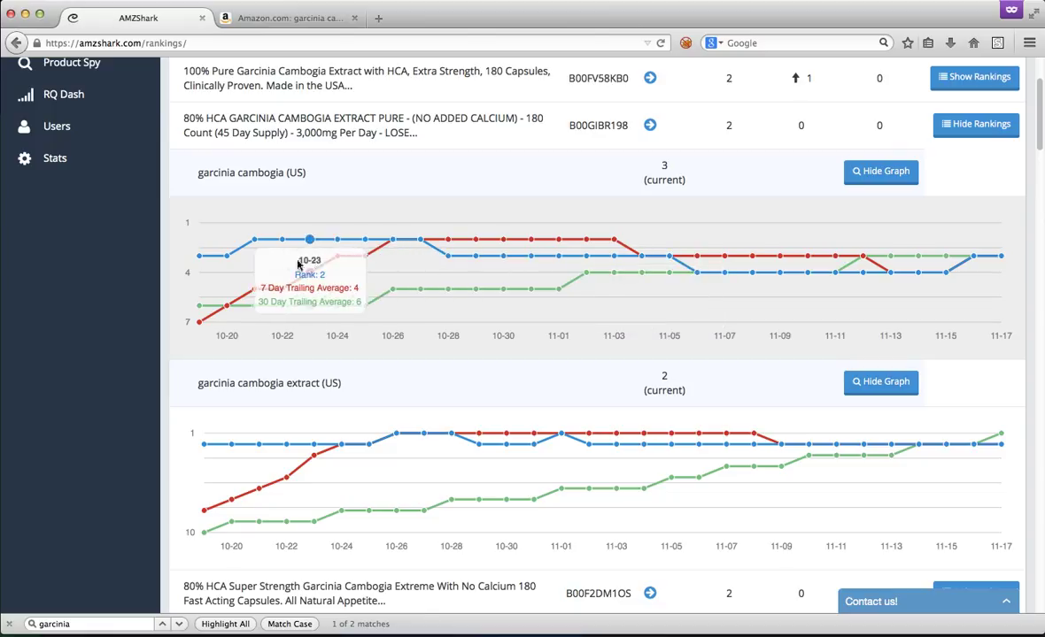
{"action": "mouse_move", "coordinate": [254, 240]}
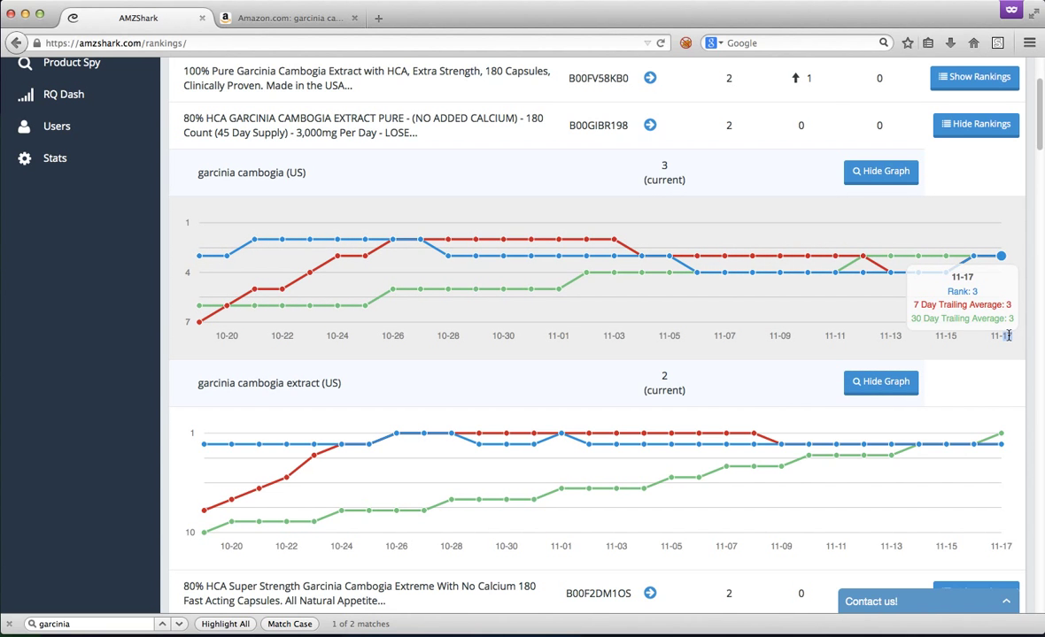
{"action": "mouse_move", "coordinate": [198, 256]}
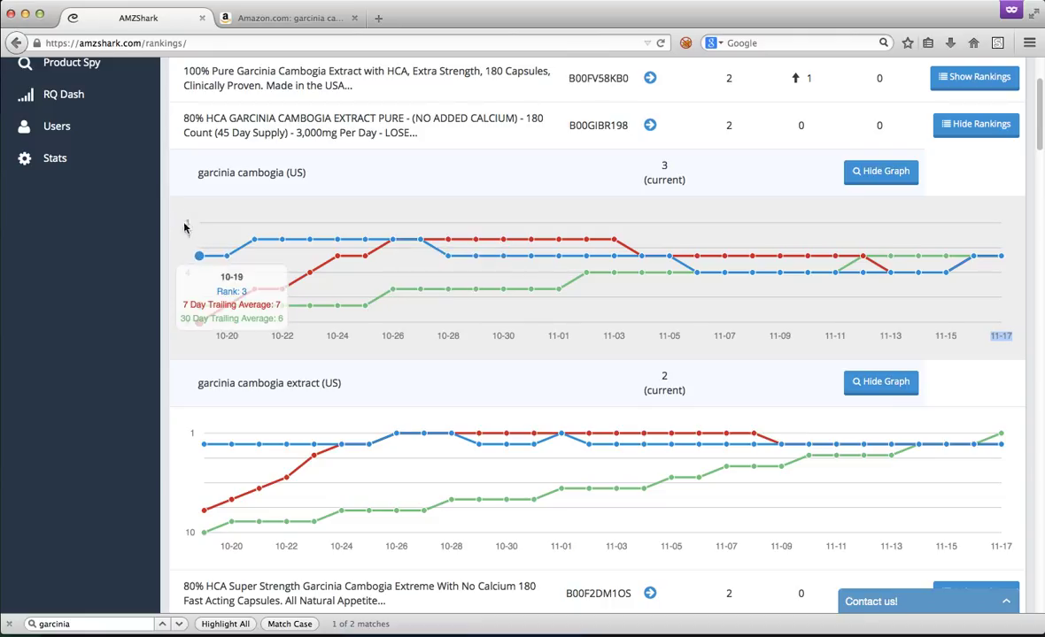
{"action": "mouse_move", "coordinate": [167, 232]}
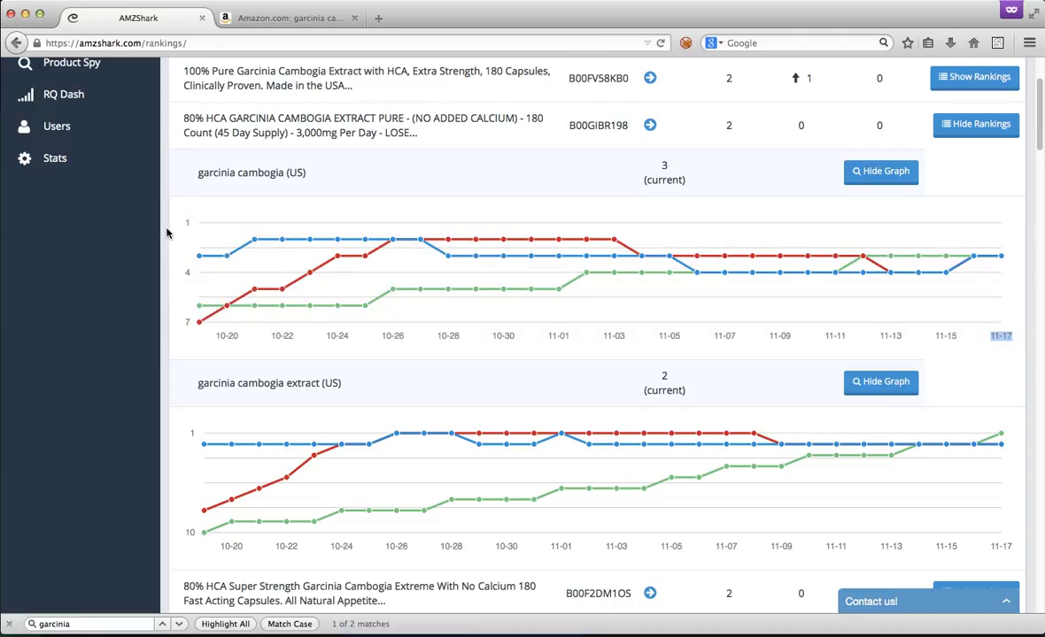
{"action": "mouse_move", "coordinate": [199, 256]}
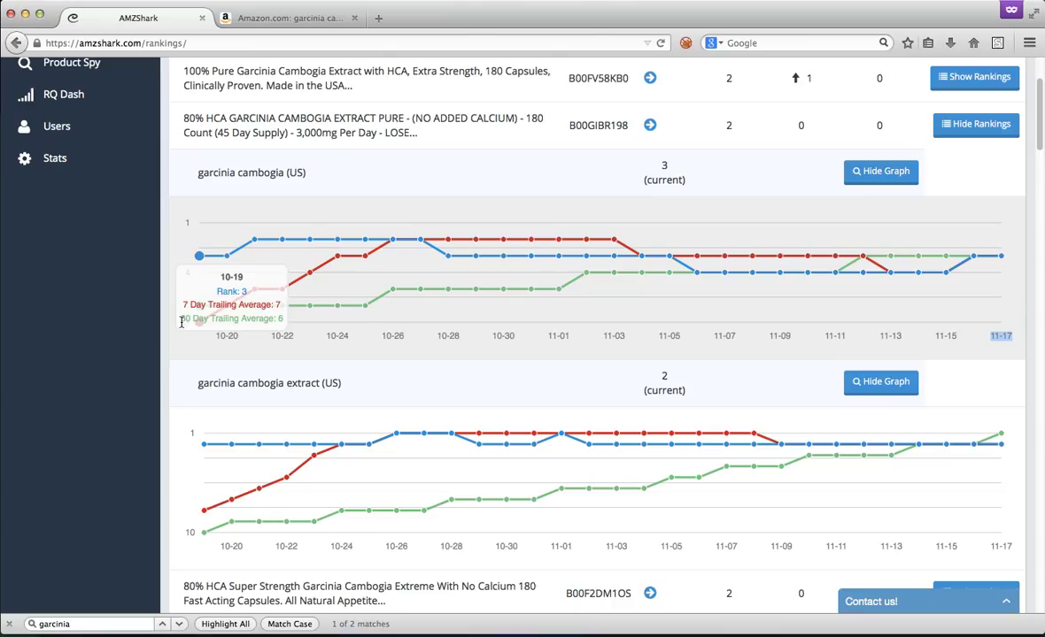
{"action": "mouse_move", "coordinate": [179, 247]}
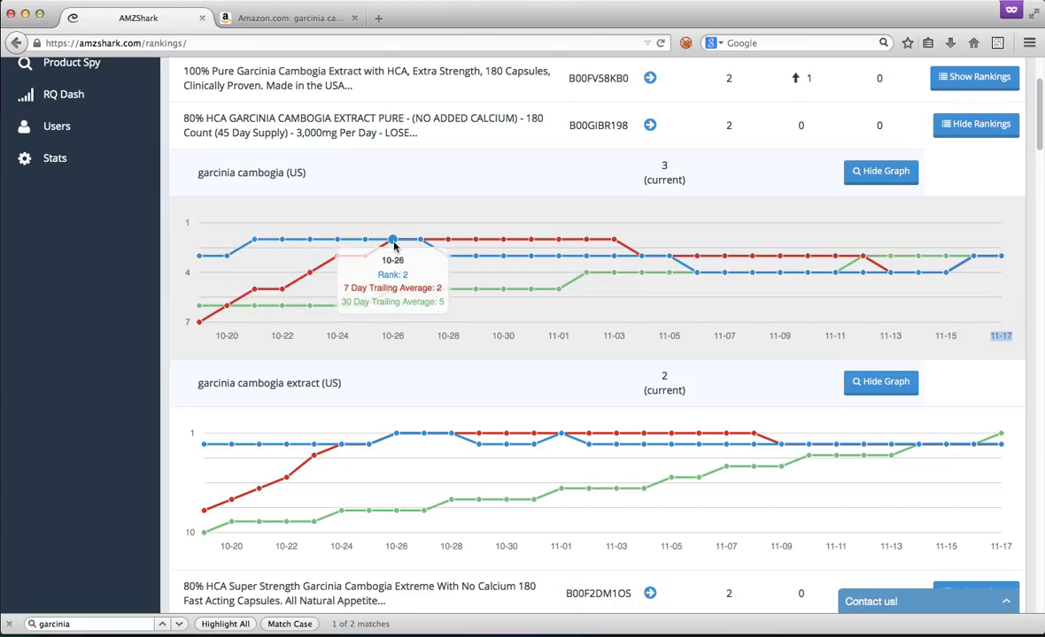
{"action": "mouse_move", "coordinate": [281, 240]}
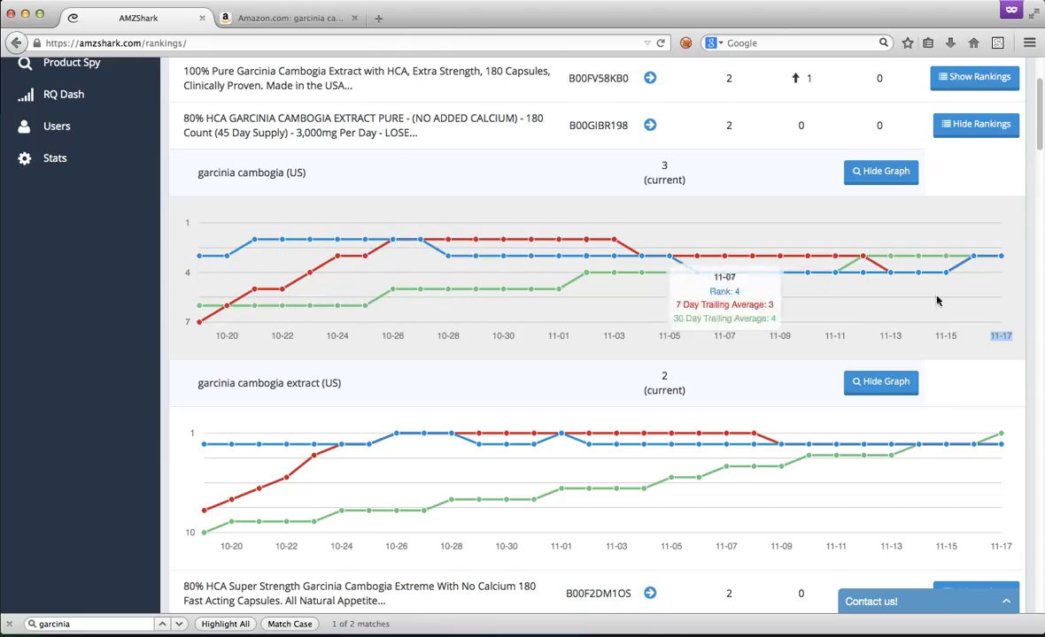
{"action": "mouse_move", "coordinate": [1001, 257]}
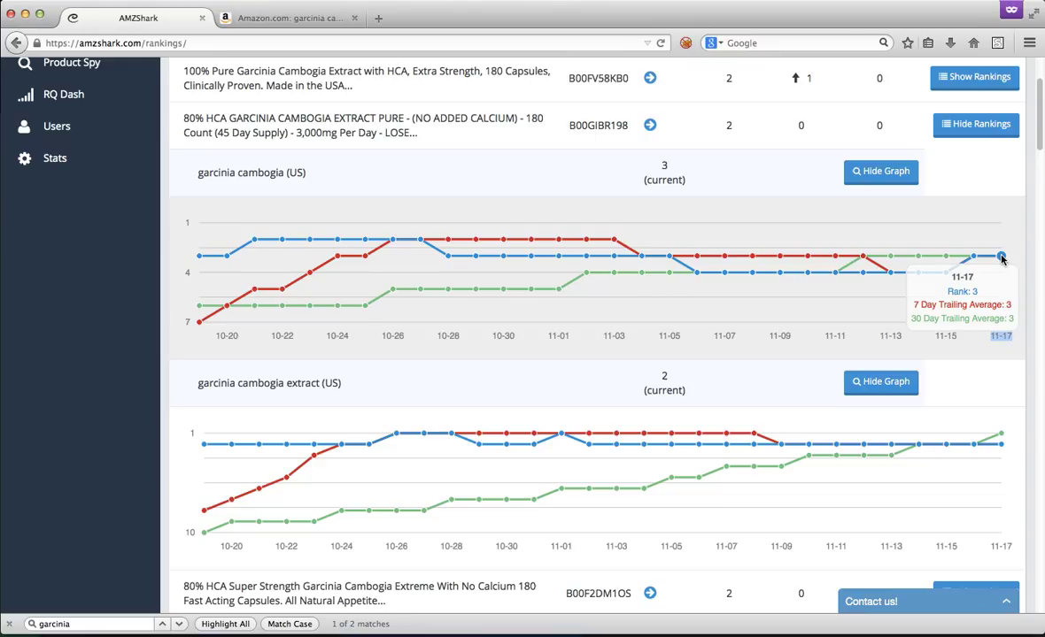
{"action": "mouse_move", "coordinate": [917, 257]}
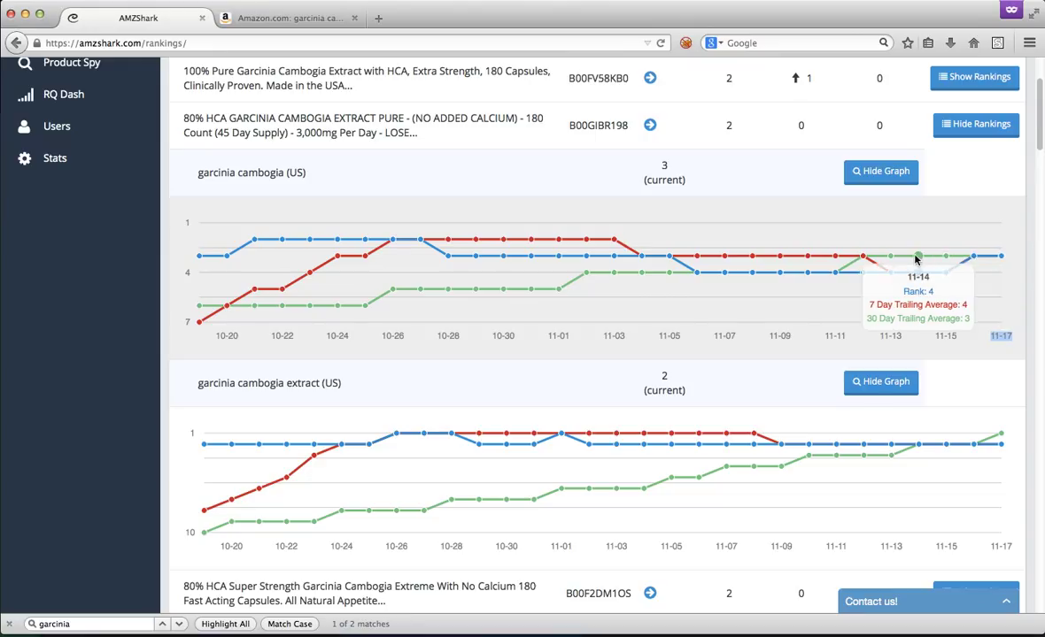
{"action": "mouse_move", "coordinate": [946, 258]}
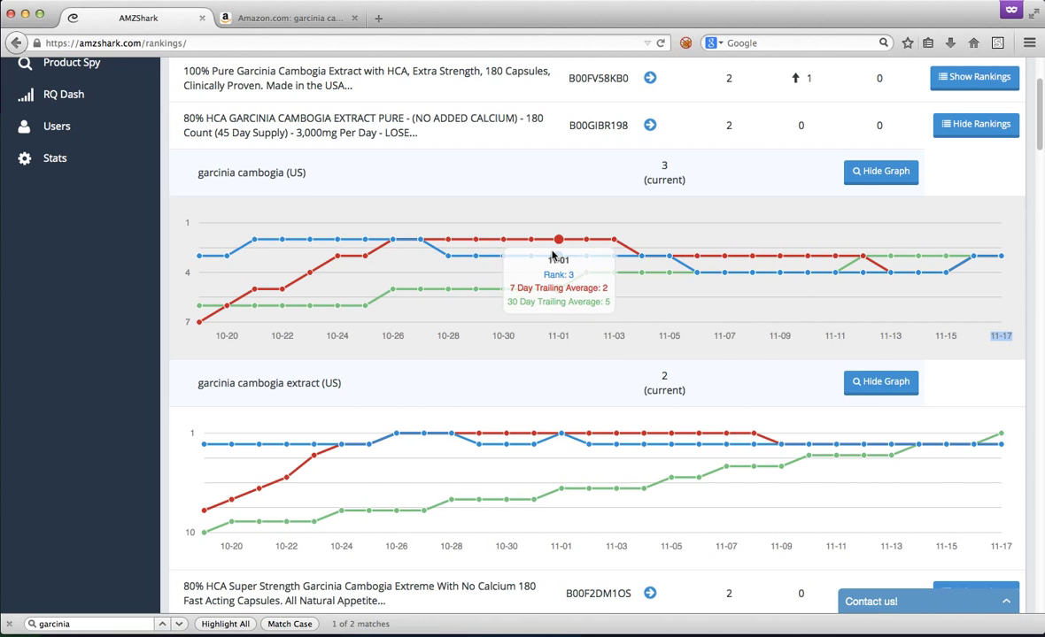
{"action": "mouse_move", "coordinate": [531, 239]}
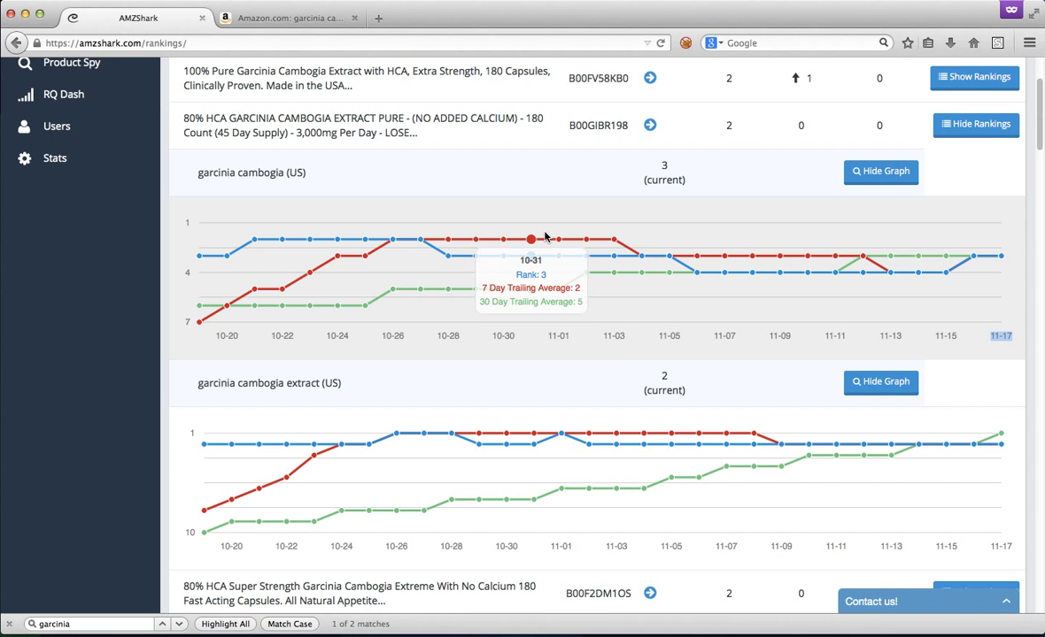
{"action": "mouse_move", "coordinate": [364, 240]}
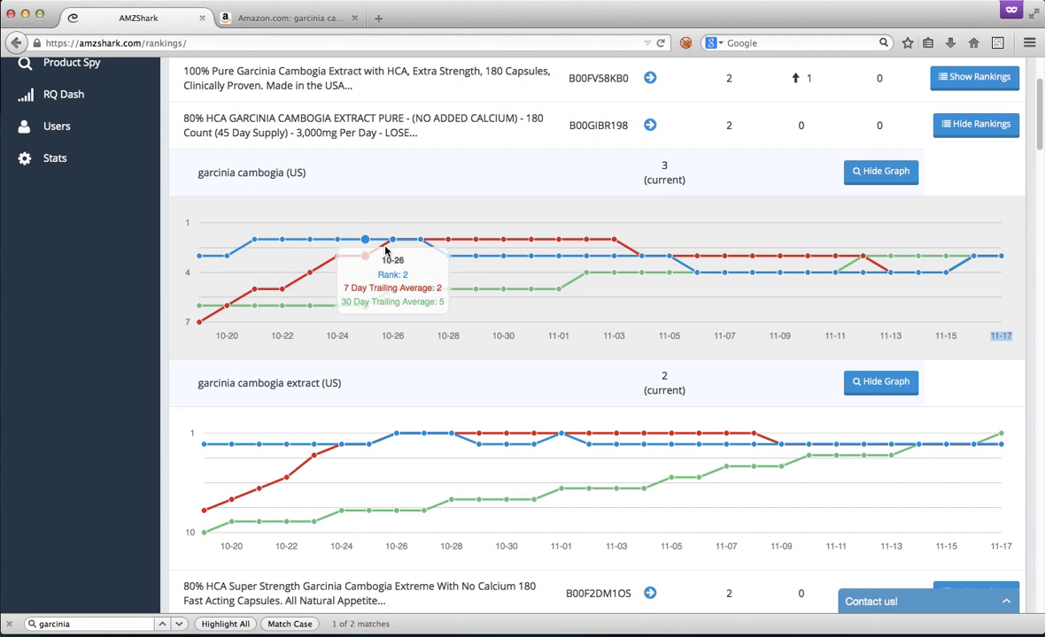
{"action": "mouse_move", "coordinate": [614, 241]}
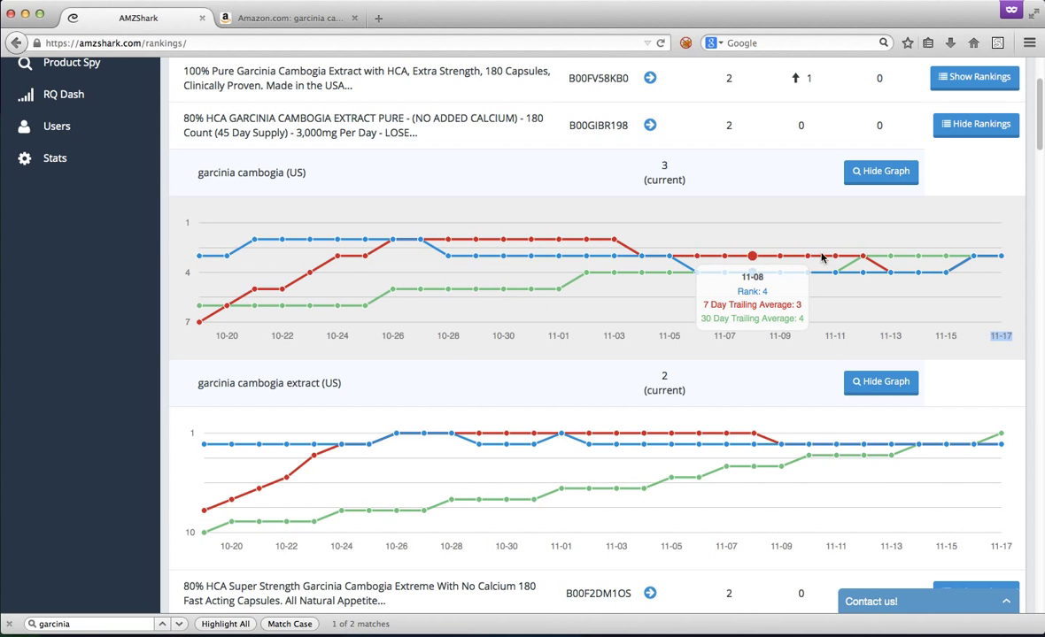
Scroll to B00F2DM1OS and expand its garcinia cambogia extract (US) rank graph
{"action": "scroll", "scroll_direction": "down", "scroll_amount": 3}
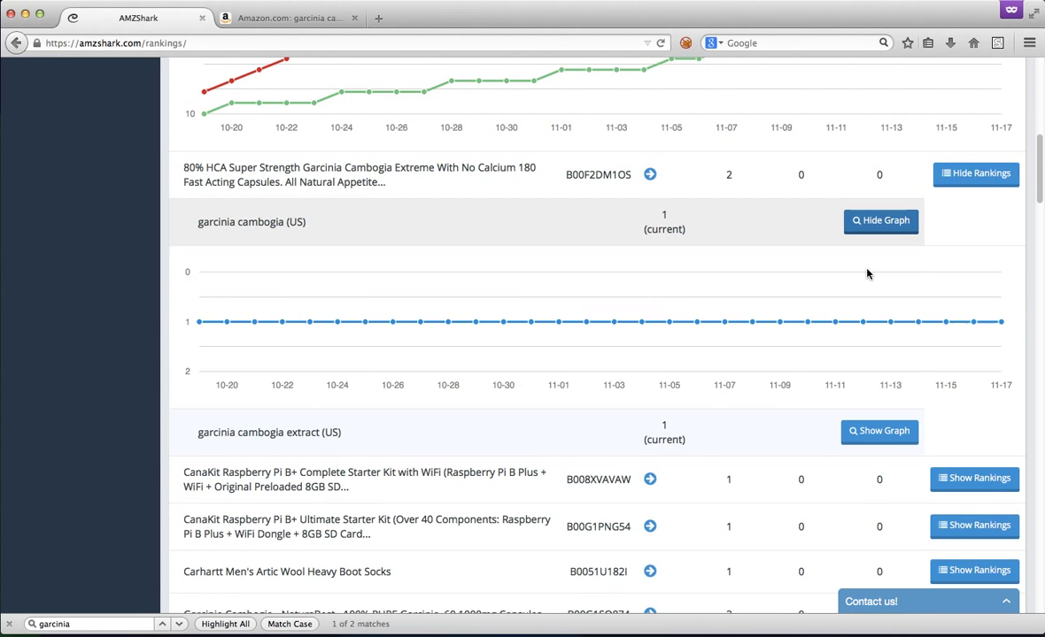
{"action": "mouse_move", "coordinate": [807, 322]}
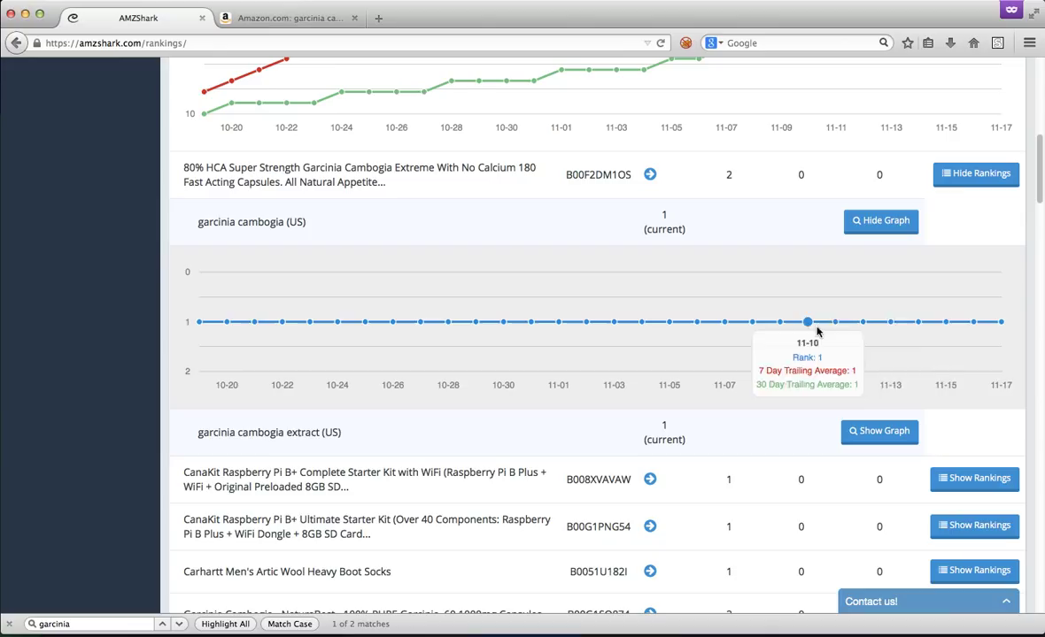
{"action": "mouse_move", "coordinate": [227, 321]}
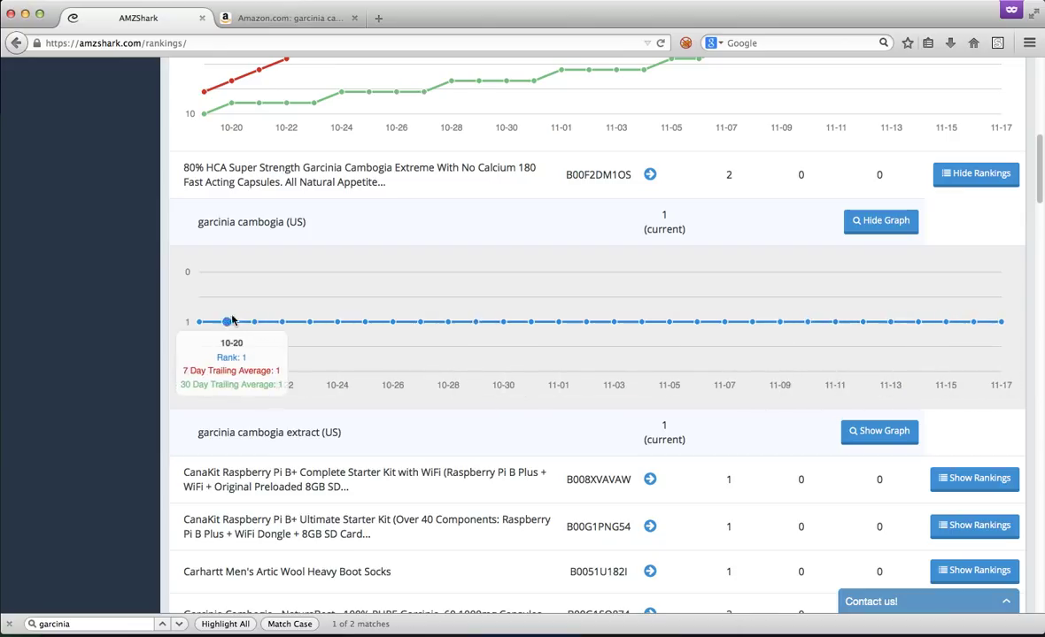
{"action": "mouse_move", "coordinate": [584, 321]}
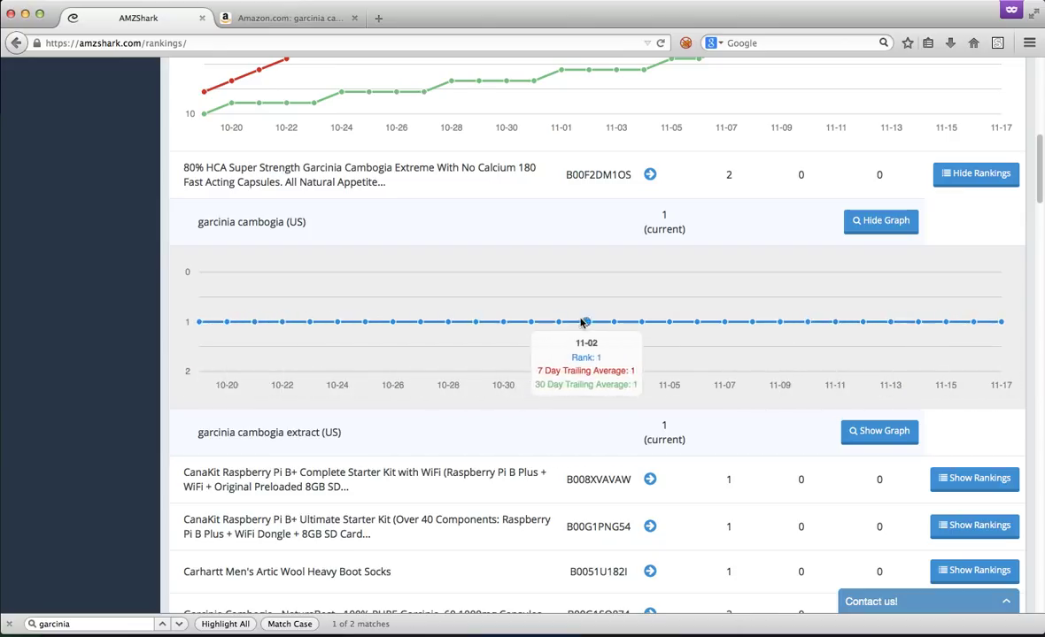
{"action": "mouse_move", "coordinate": [879, 401]}
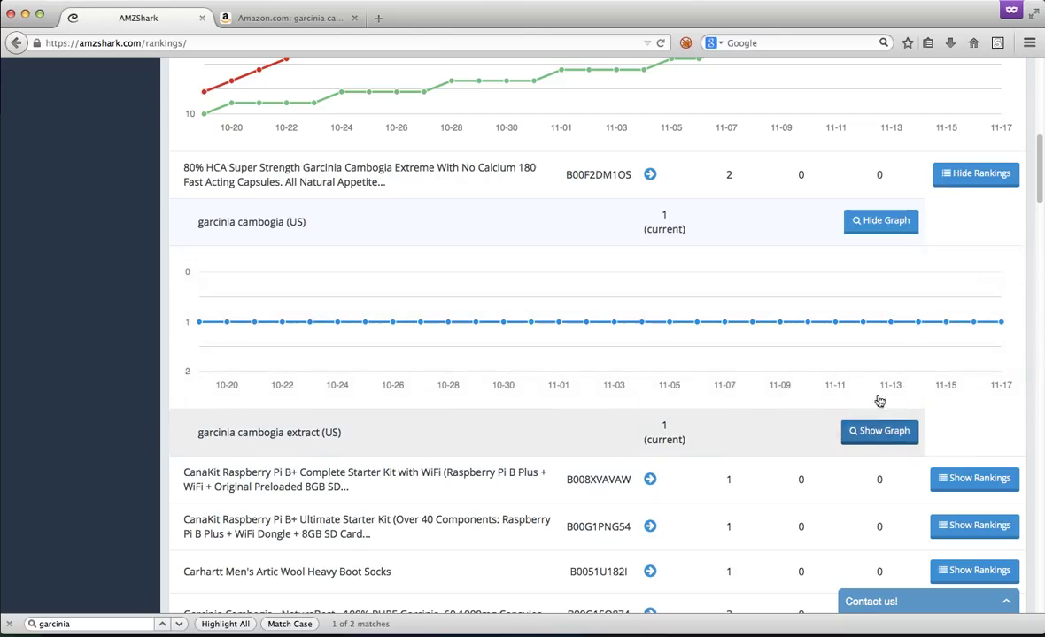
{"action": "left_click", "coordinate": [878, 431]}
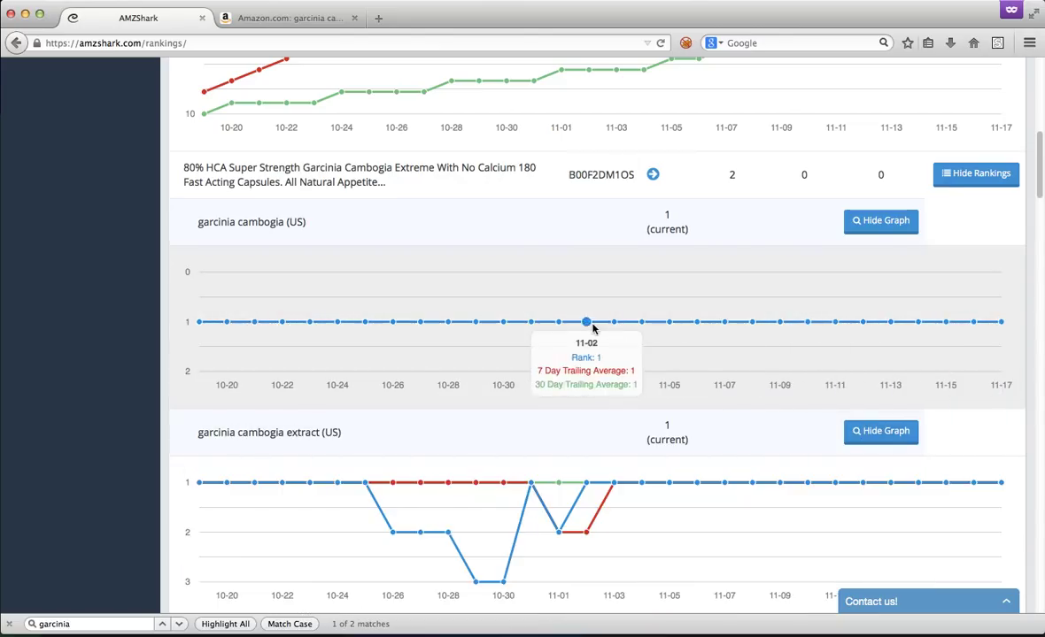
{"action": "mouse_move", "coordinate": [199, 321]}
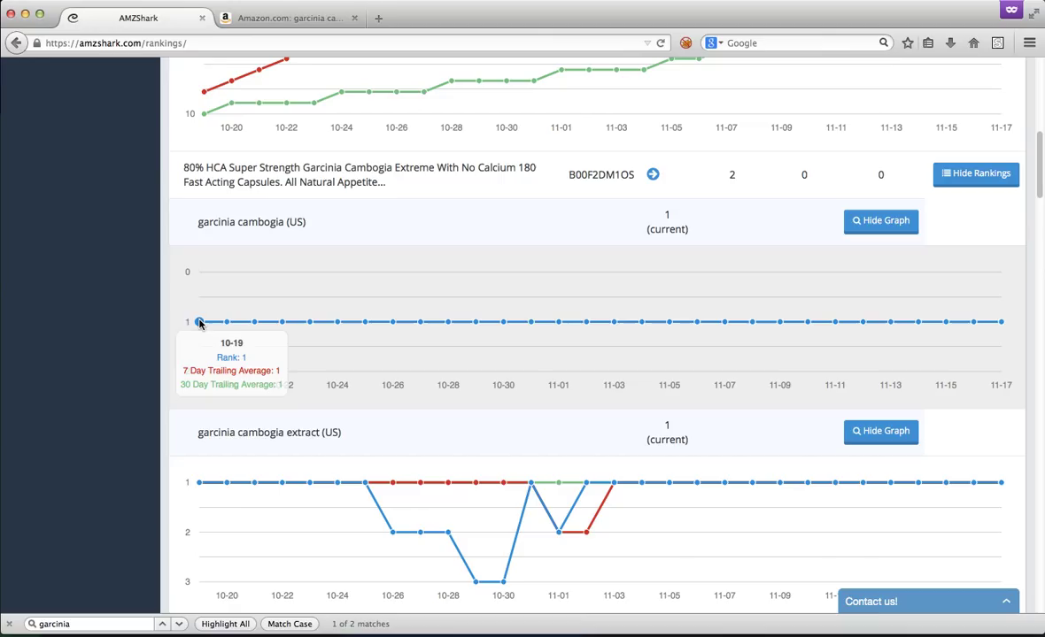
{"action": "mouse_move", "coordinate": [558, 321]}
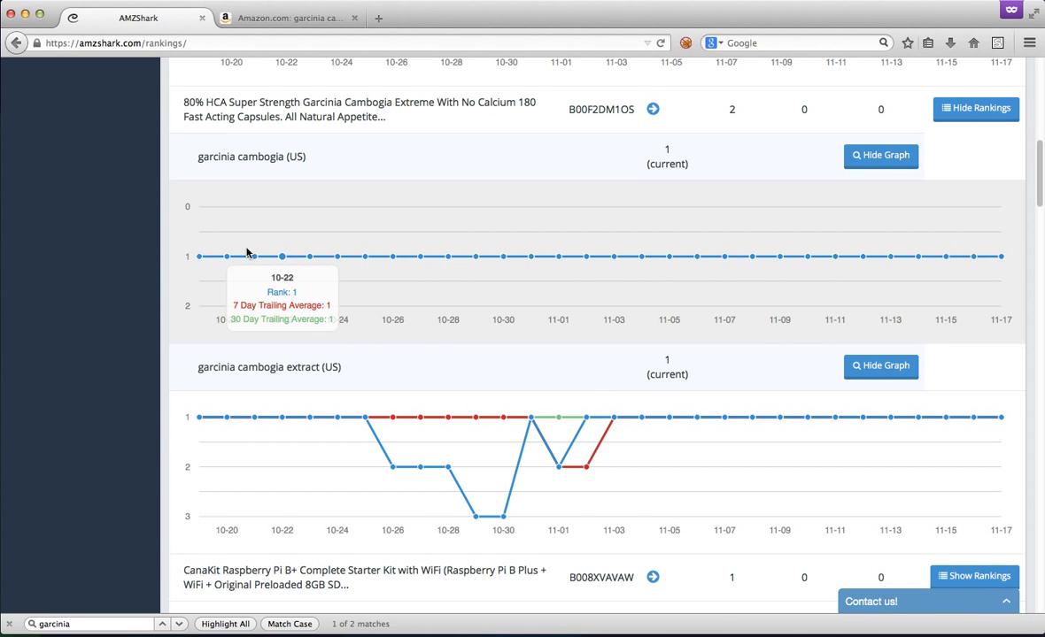
{"action": "mouse_move", "coordinate": [641, 257]}
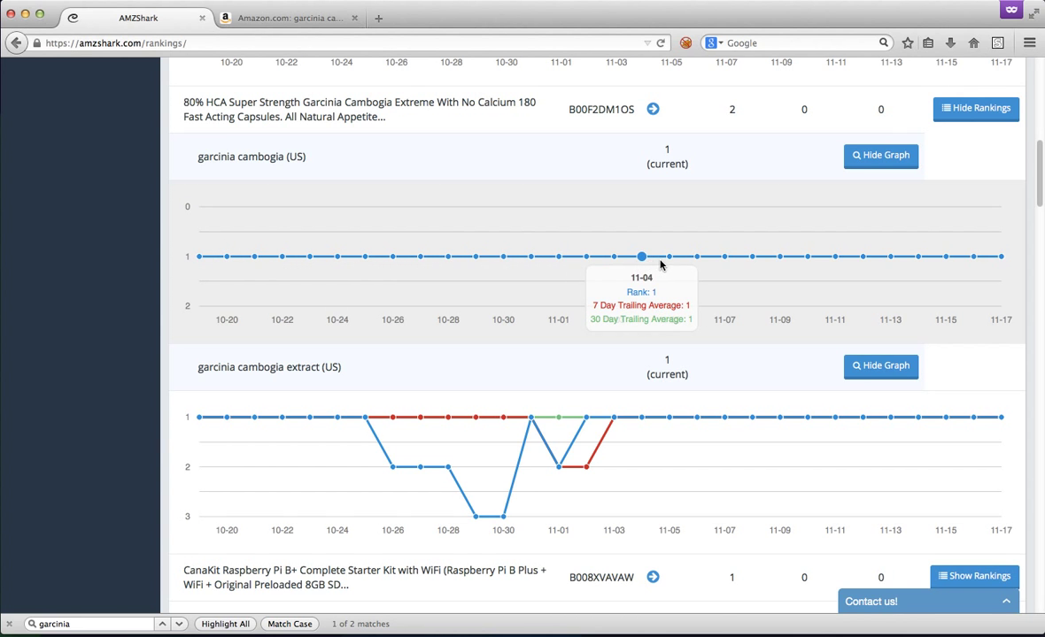
{"action": "scroll", "scroll_direction": "down", "scroll_amount": 3}
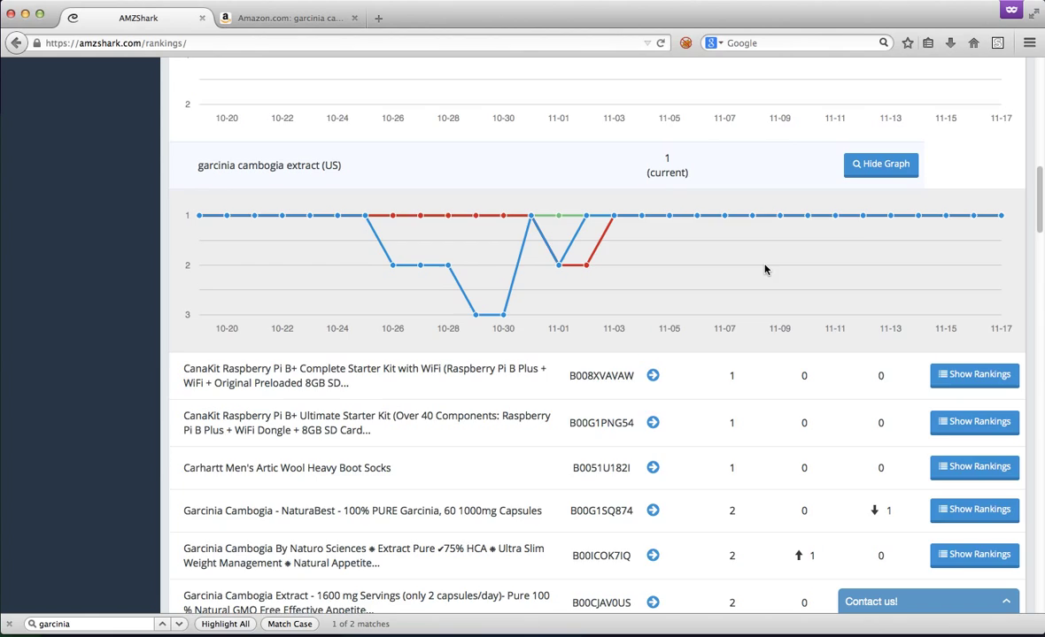
{"action": "scroll", "scroll_direction": "down", "scroll_amount": 3}
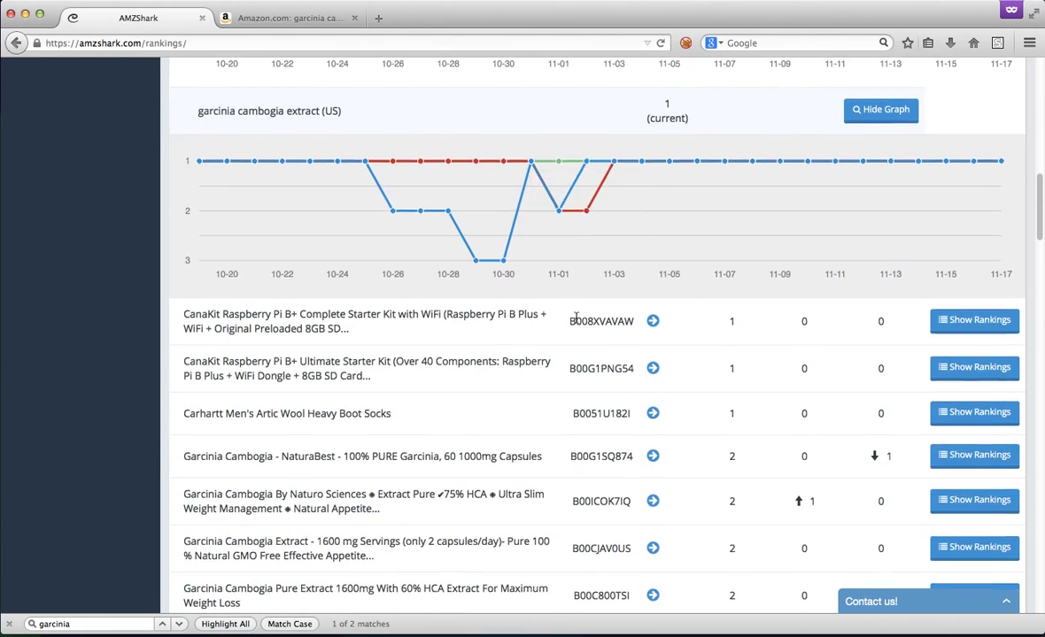
{"action": "scroll", "scroll_direction": "down", "scroll_amount": 3}
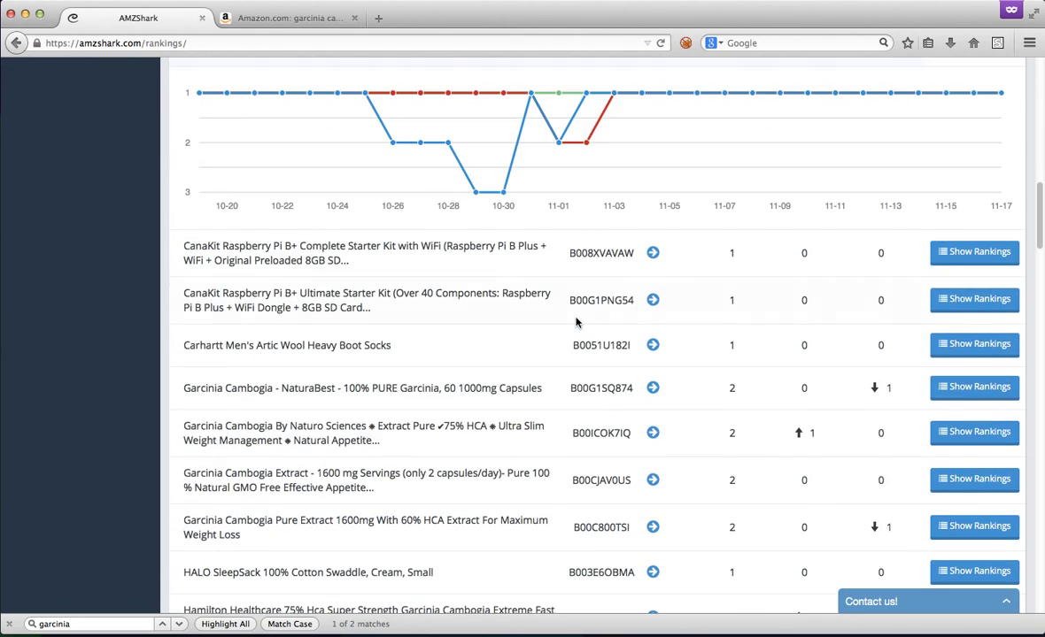